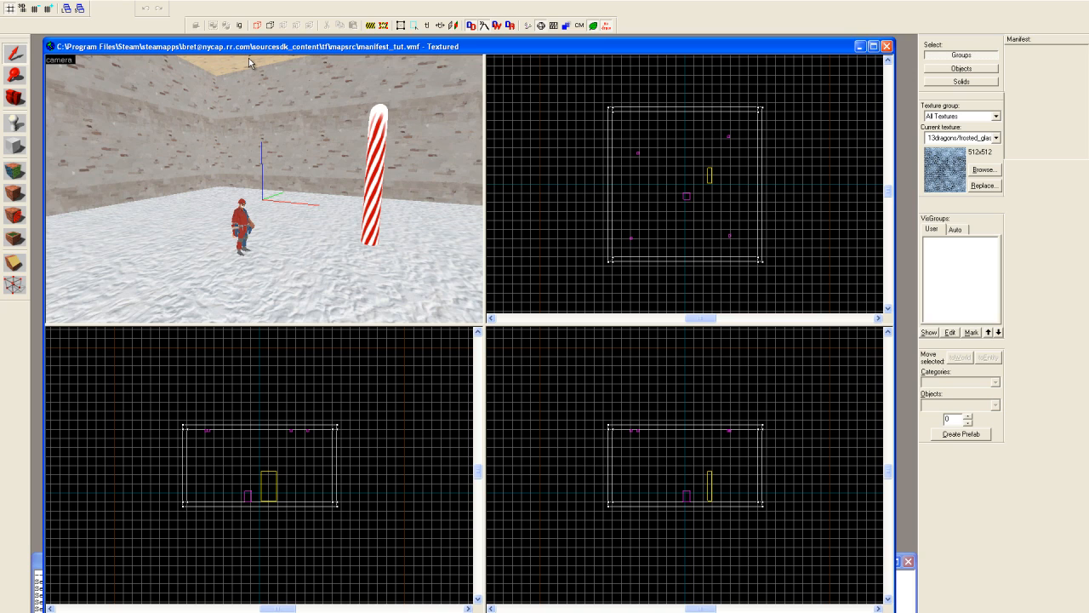
mouse_move(246, 54)
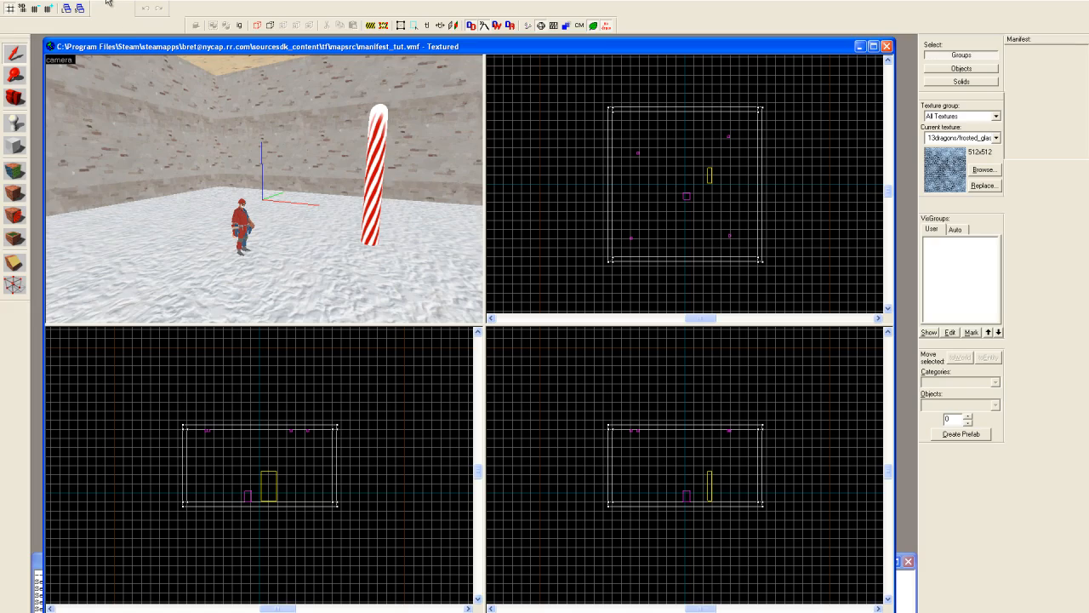
Step: Create a manifest from the candy cane map via Instancing > Create Manifest, confirming both prompts
left_click(413, 51)
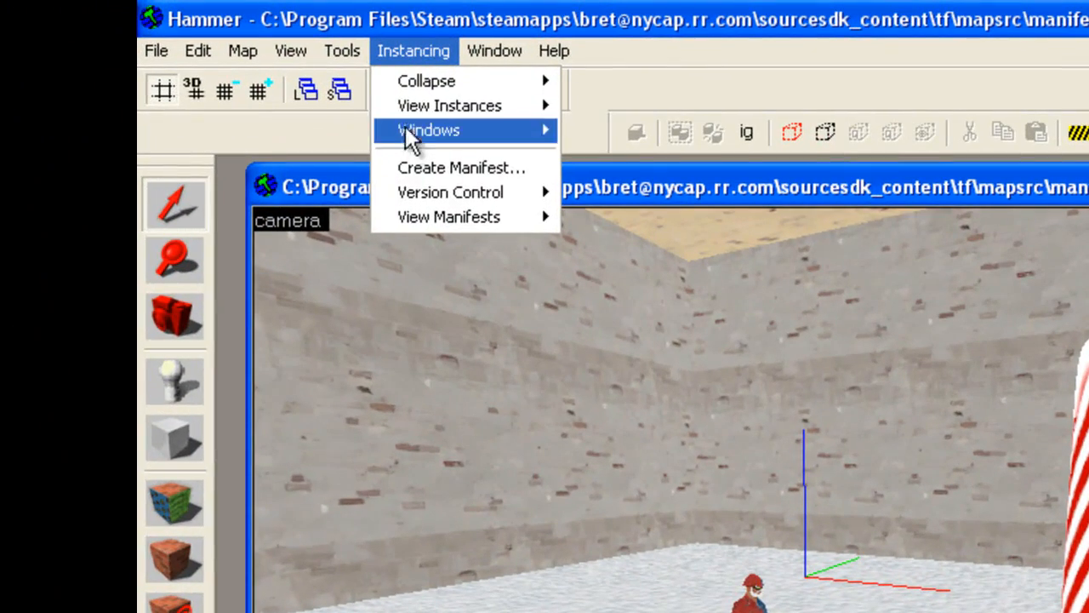
mouse_move(686, 175)
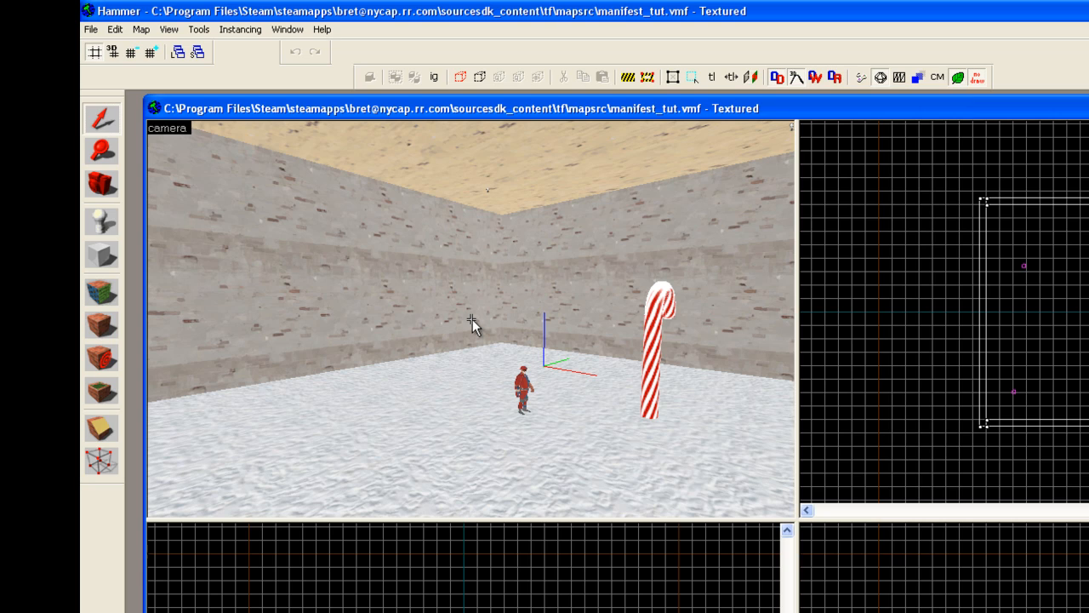
mouse_move(640, 394)
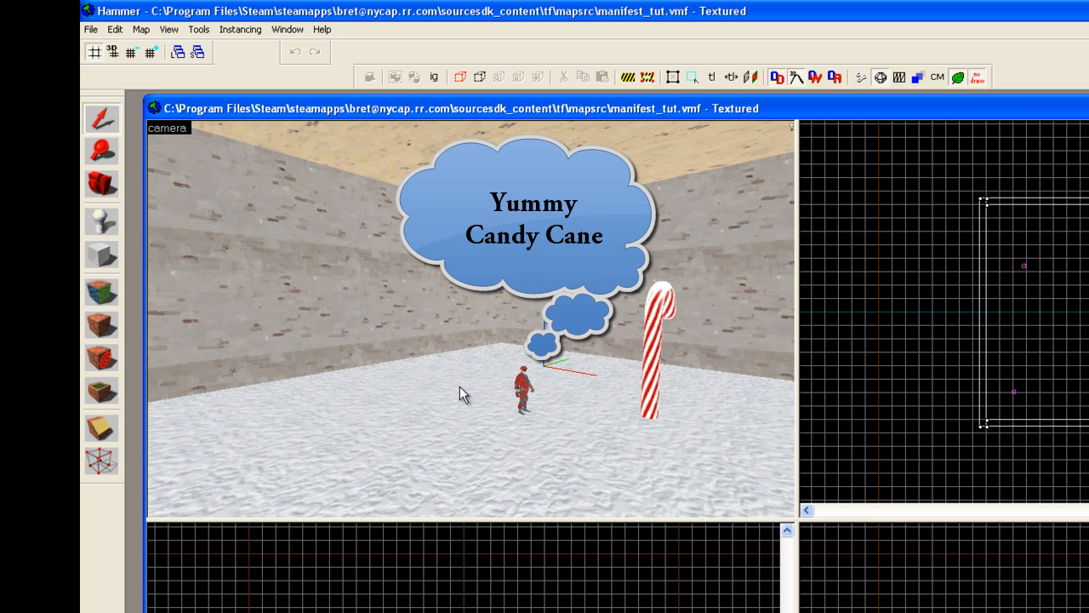
mouse_move(525, 309)
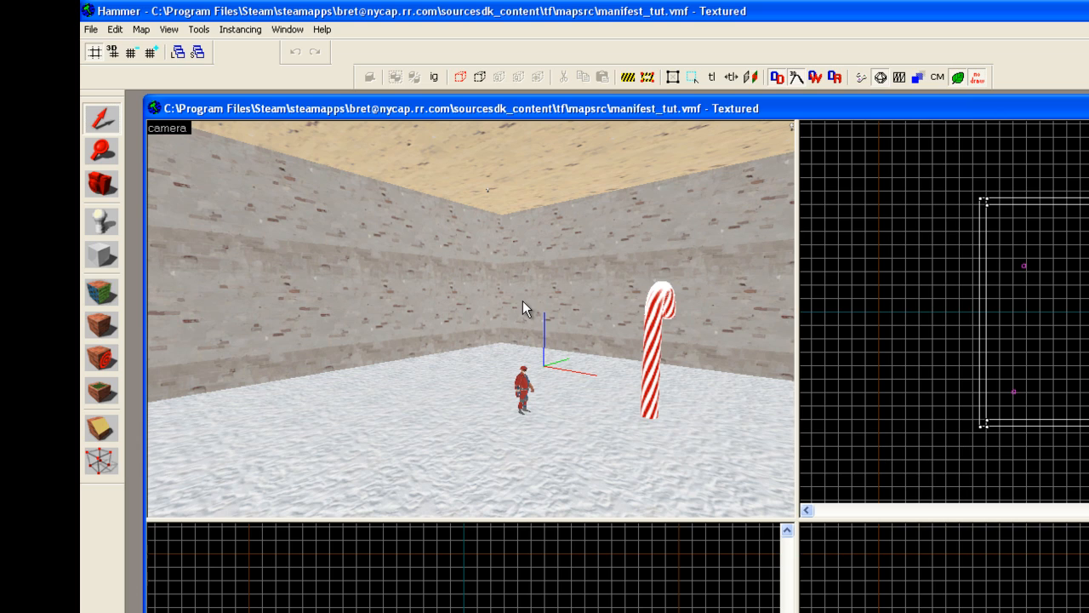
mouse_move(589, 415)
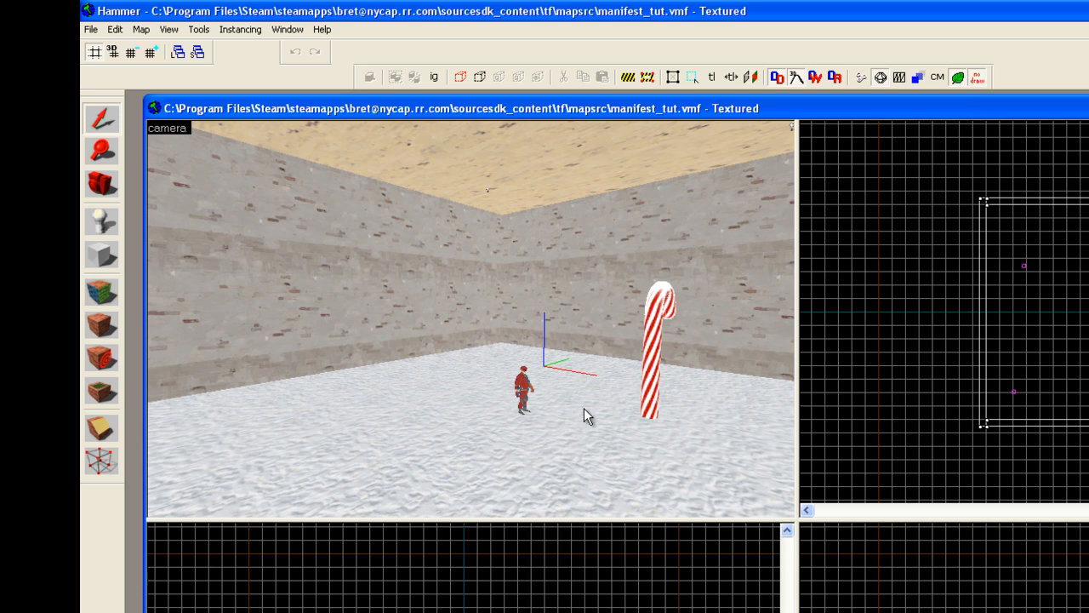
mouse_move(589, 416)
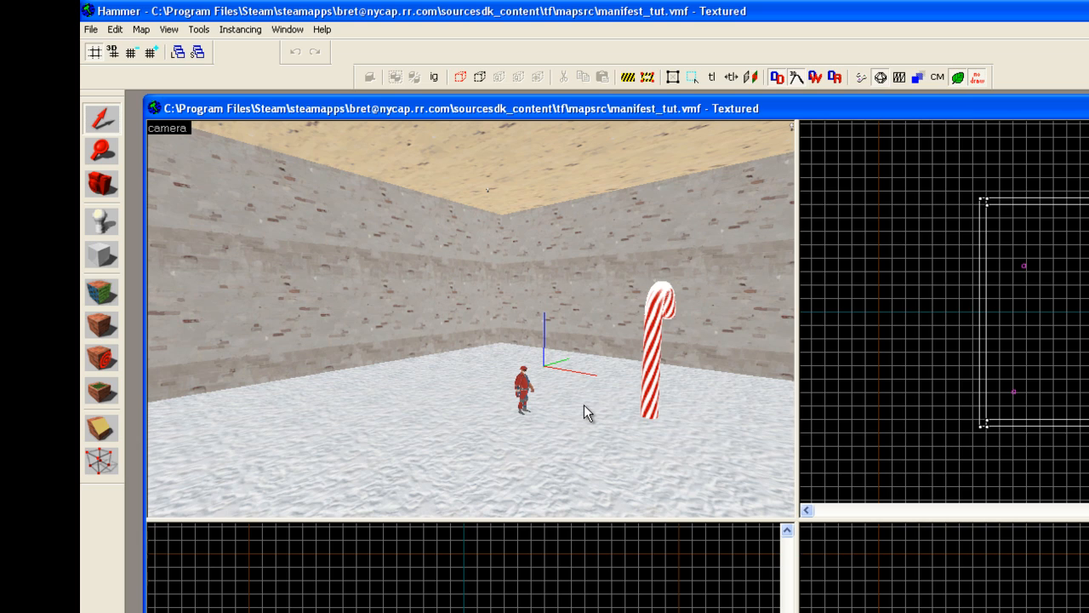
mouse_move(600, 187)
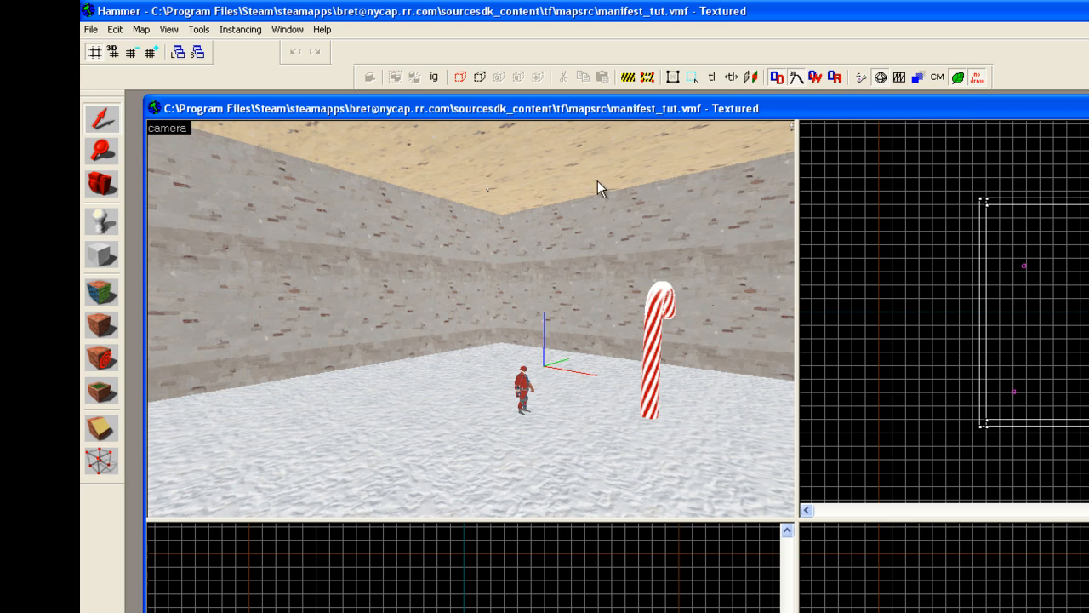
mouse_move(639, 123)
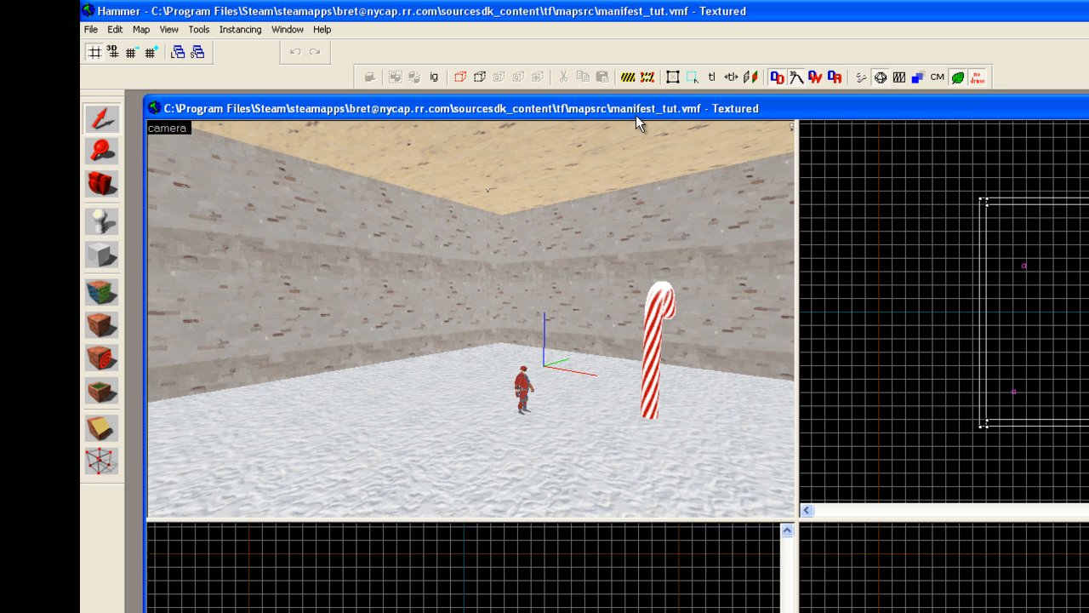
mouse_move(524, 321)
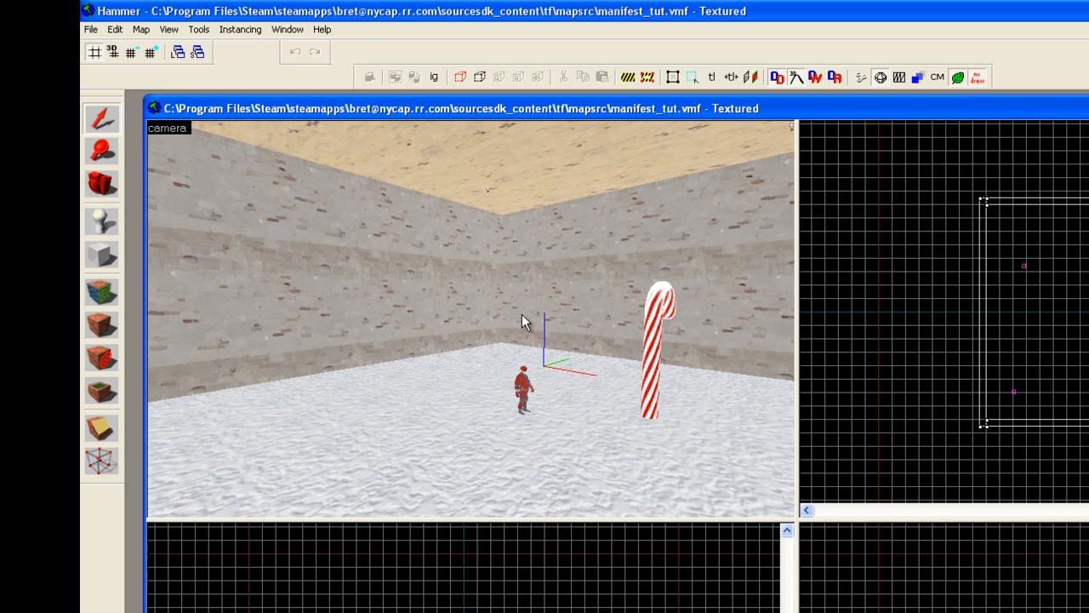
mouse_move(330, 164)
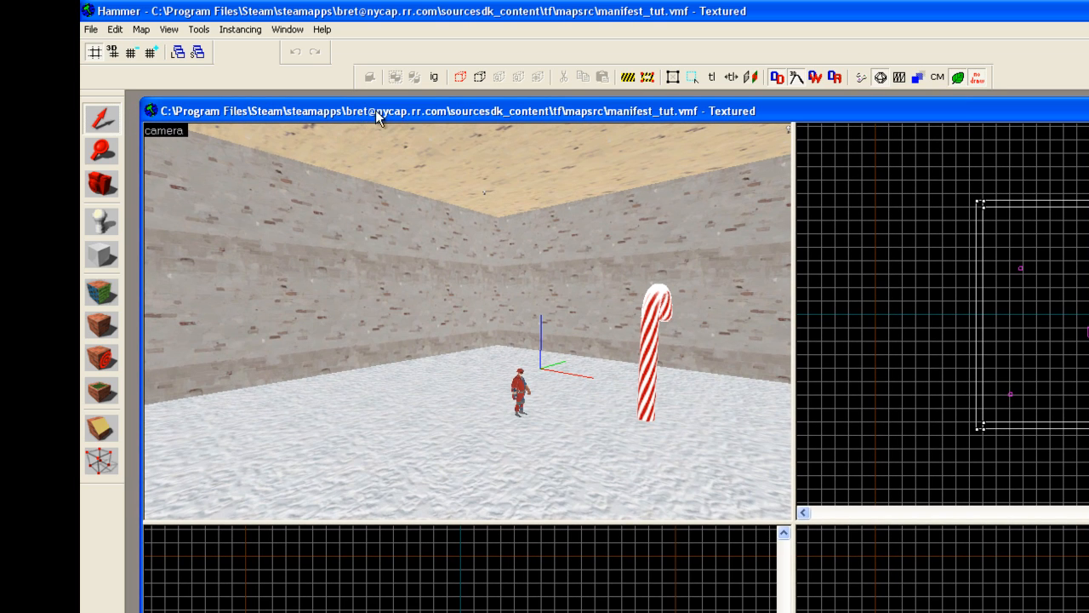
mouse_move(688, 123)
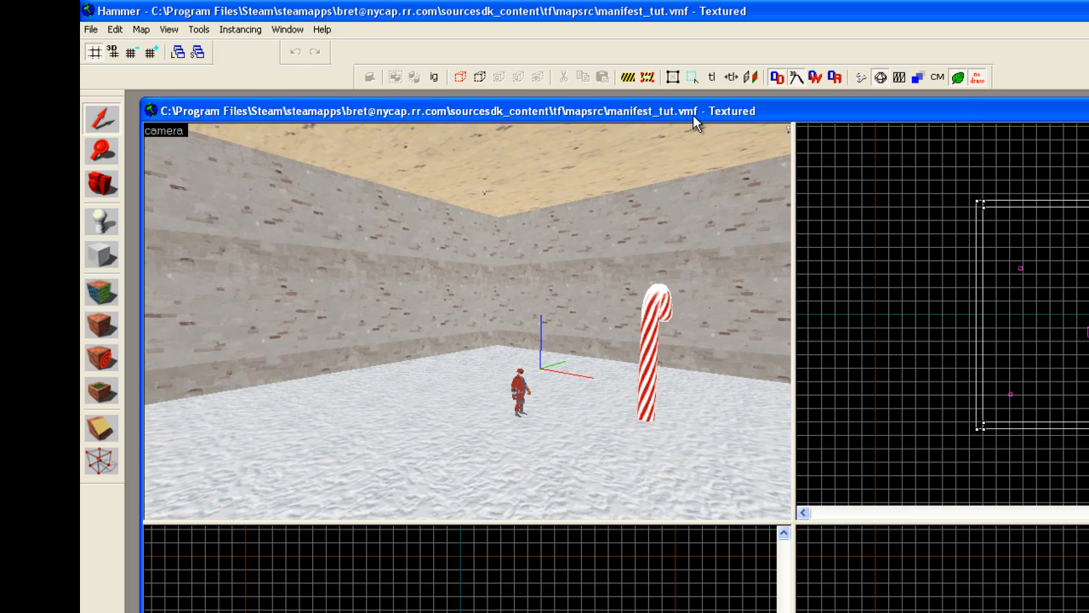
mouse_move(540, 121)
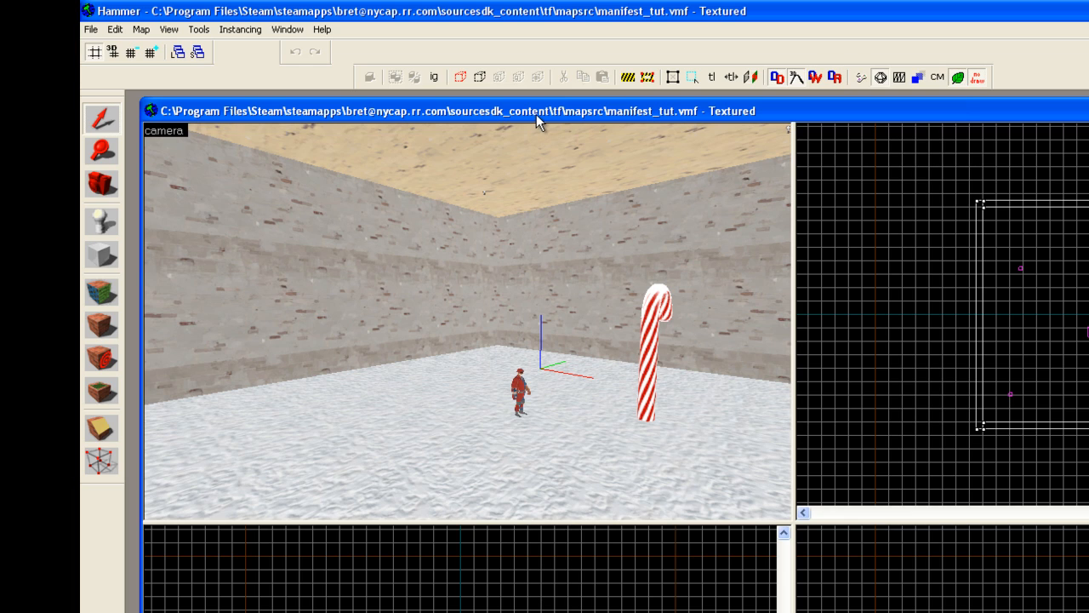
mouse_move(385, 119)
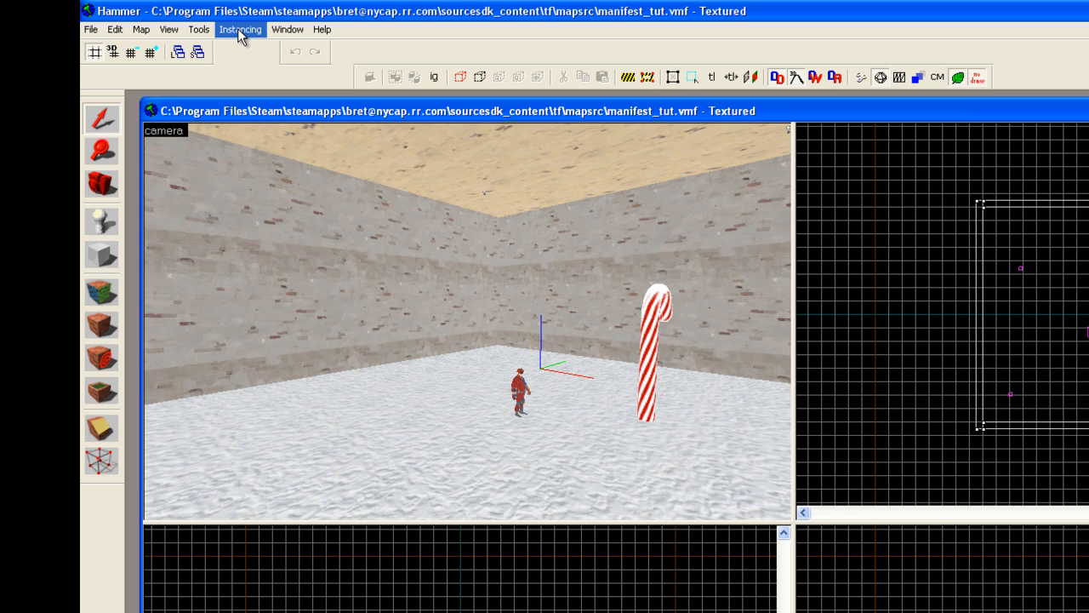
left_click(240, 29)
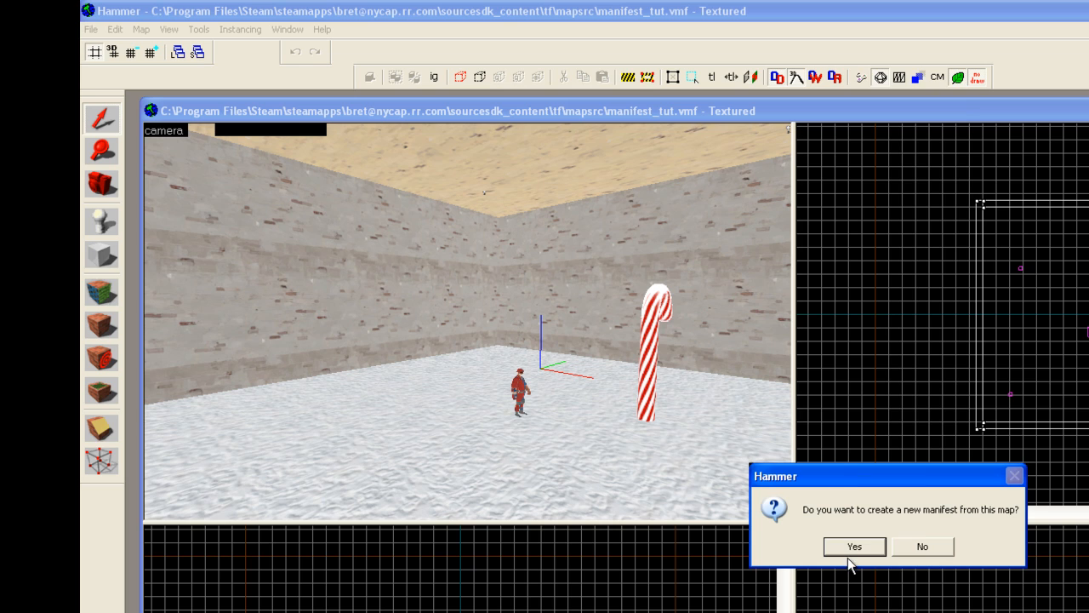
left_click(855, 545)
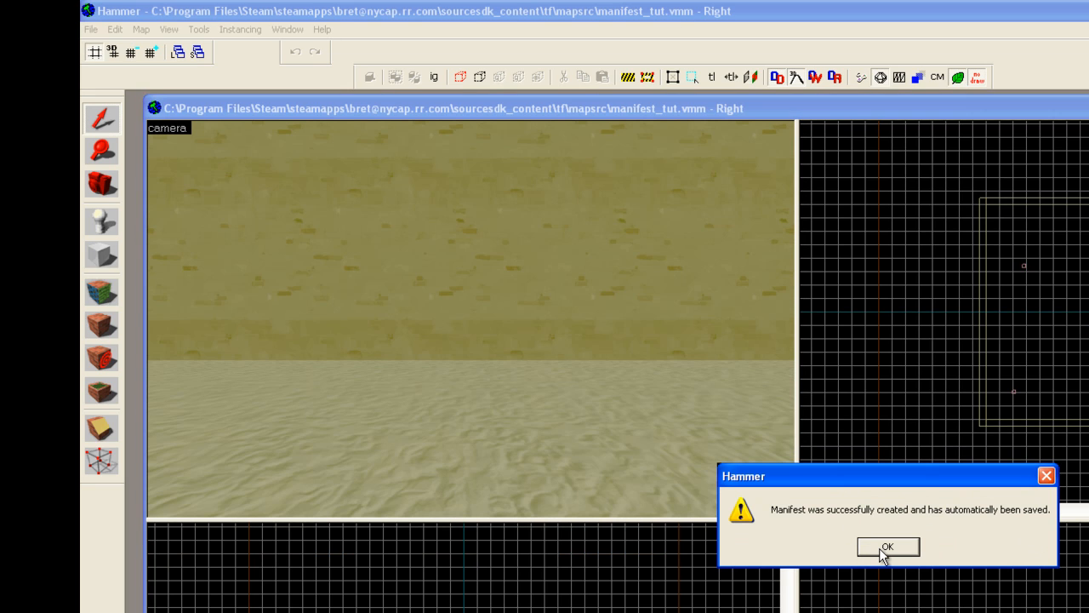
left_click(888, 546)
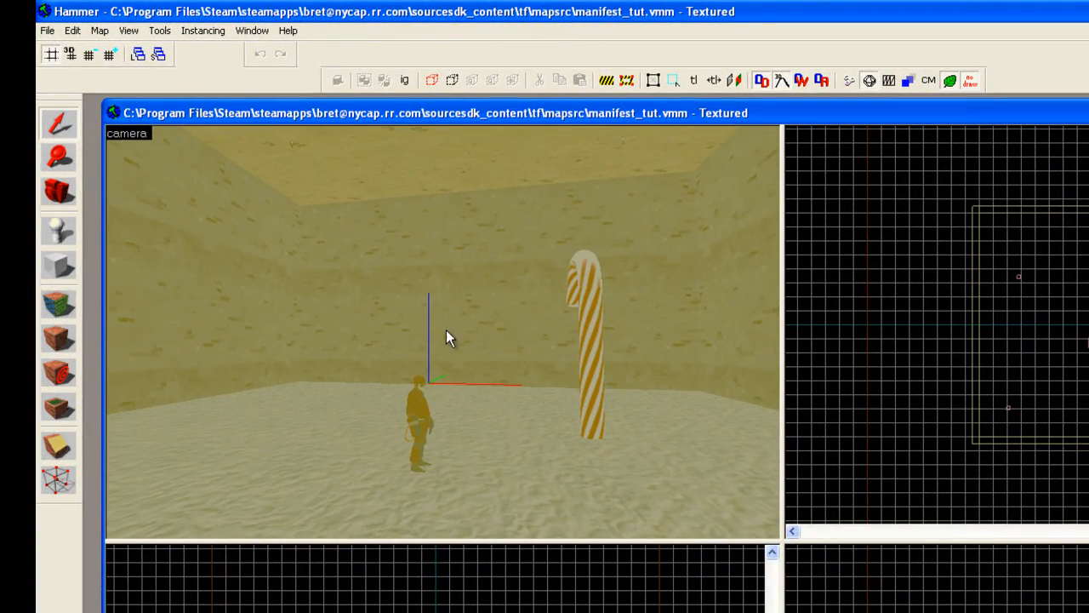
mouse_move(466, 267)
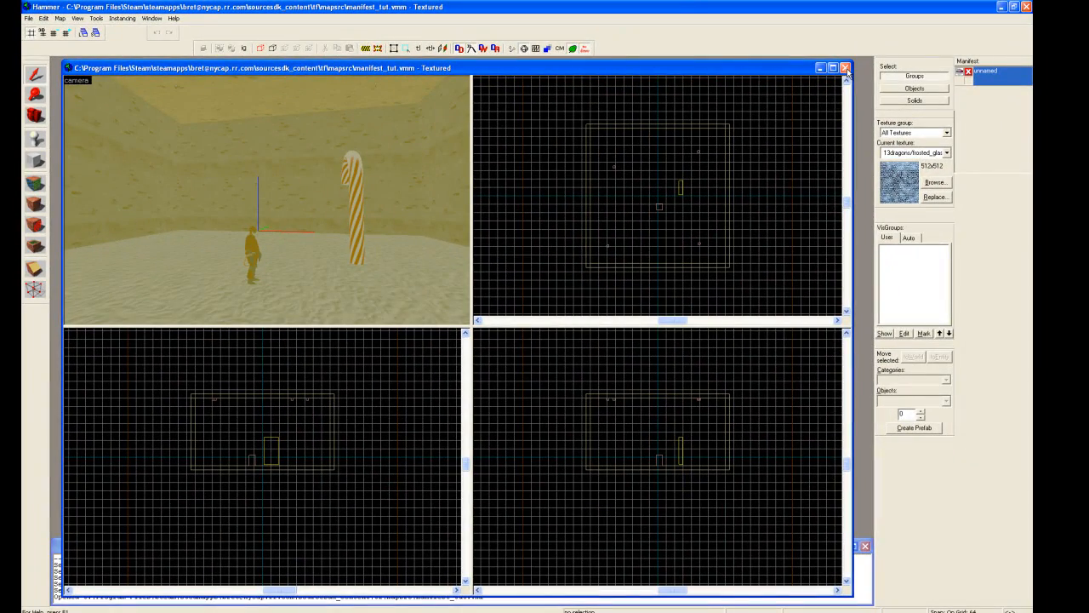
Step: Close the manifest document, then browse File > Open for manifest_tut and cancel out
left_click(846, 68)
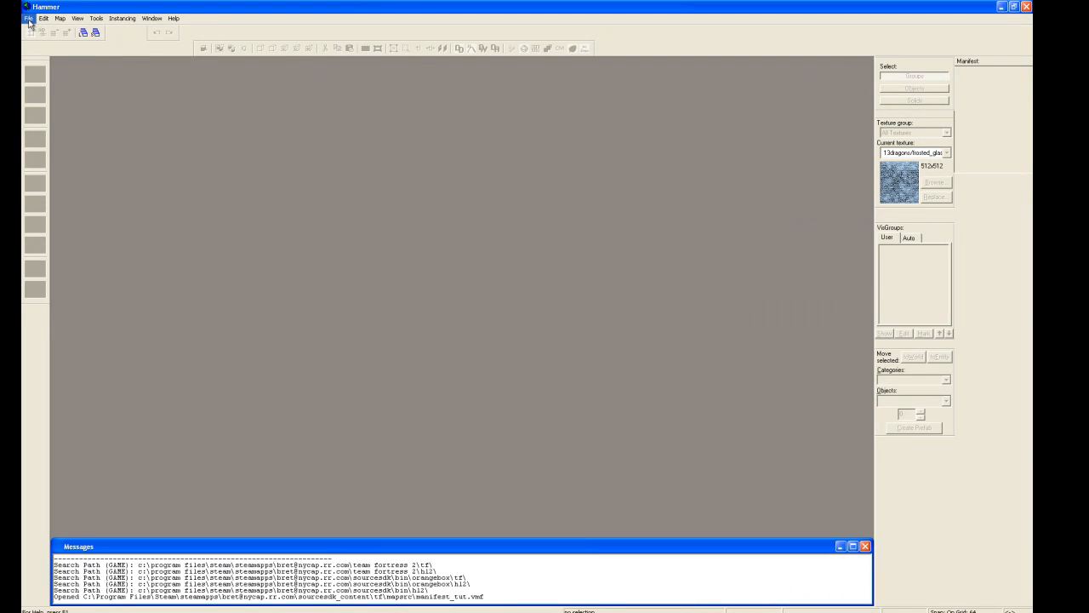
left_click(29, 18)
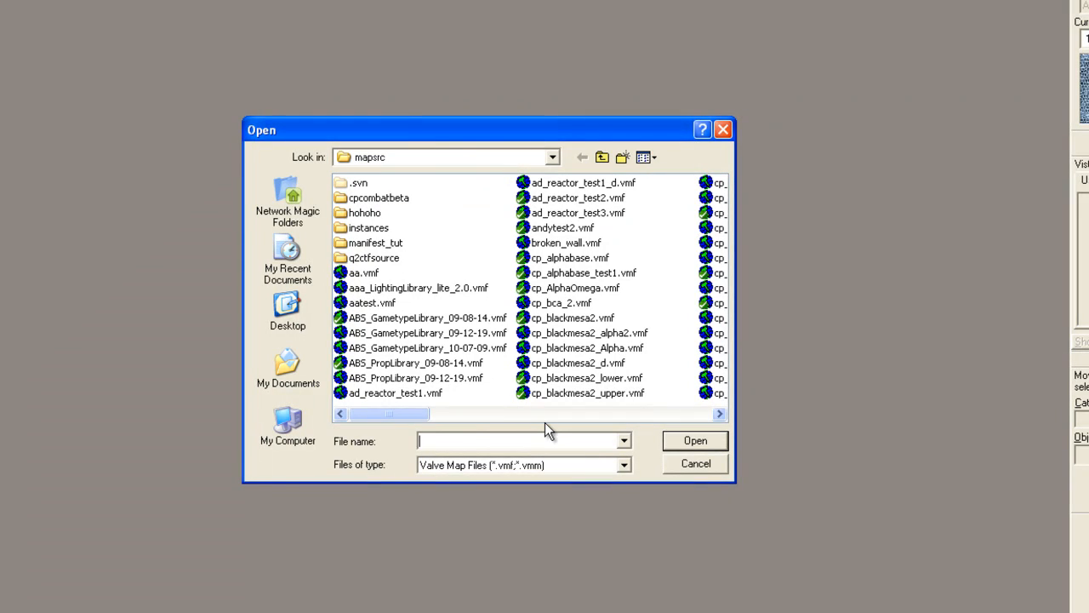
type("m")
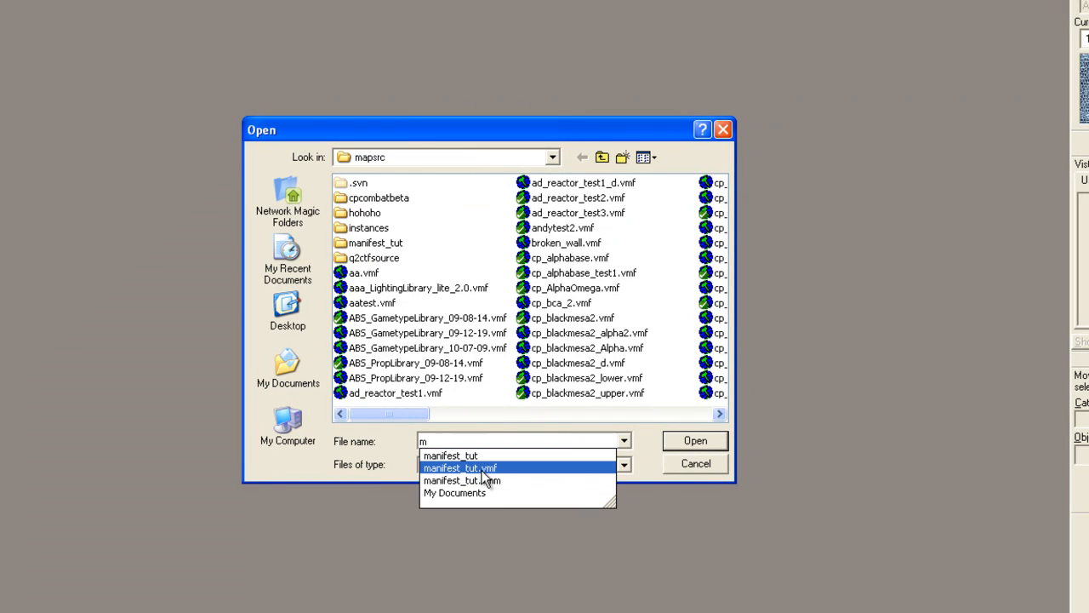
left_click(460, 467)
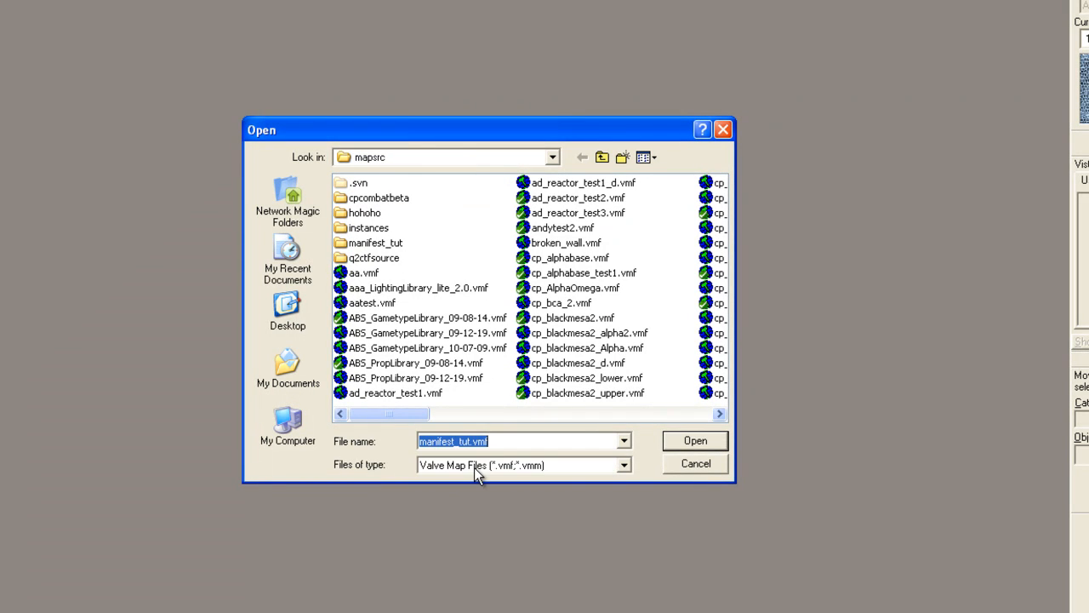
left_click(695, 440)
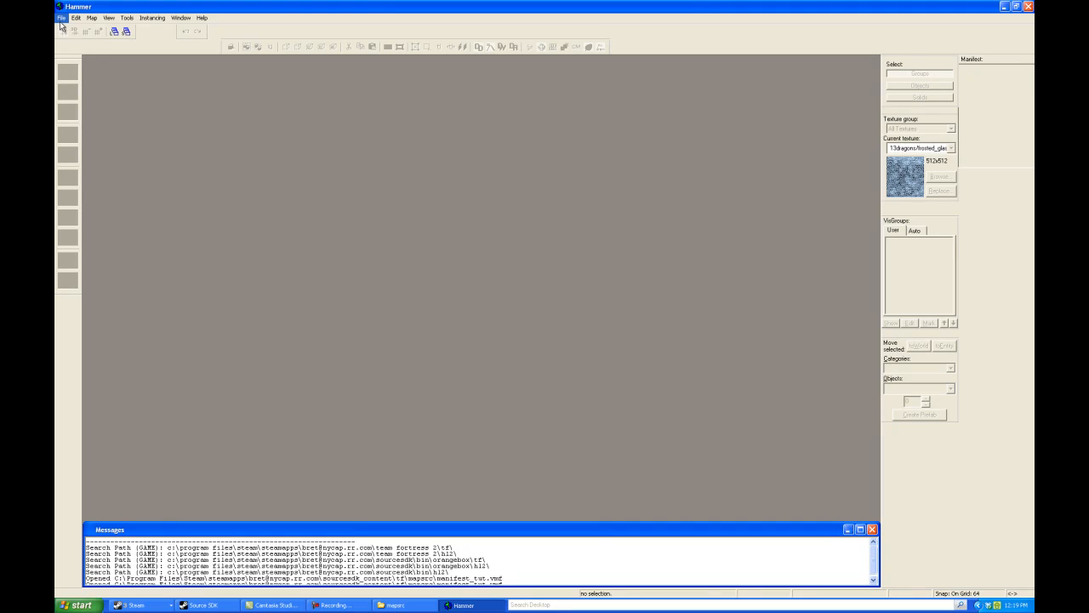
Step: Bring up File > Open and type 'ma' to locate manifest_tut.vmm
left_click(61, 17)
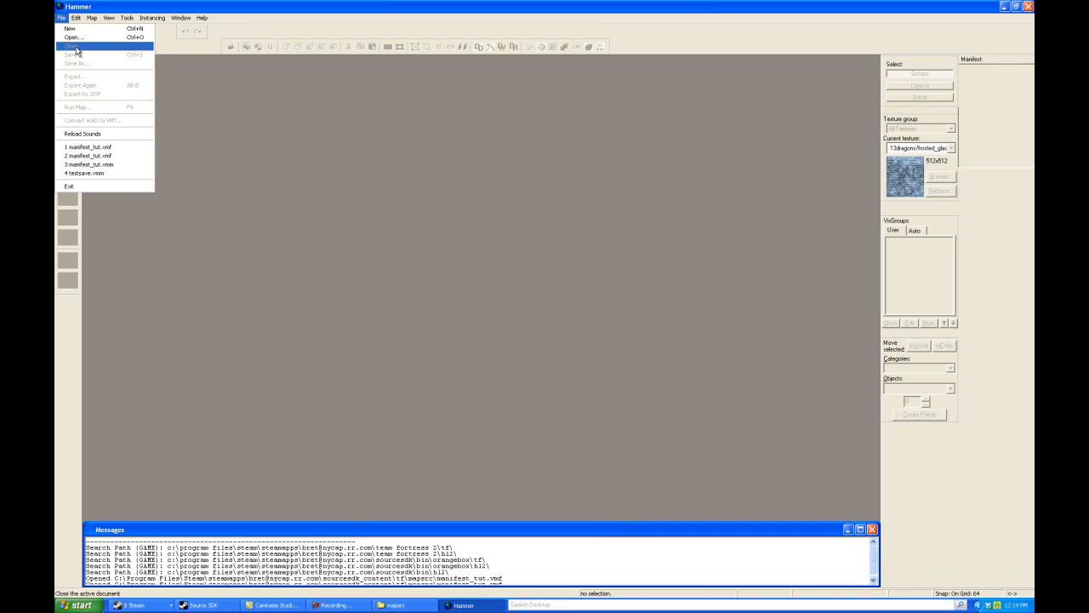
left_click(73, 36)
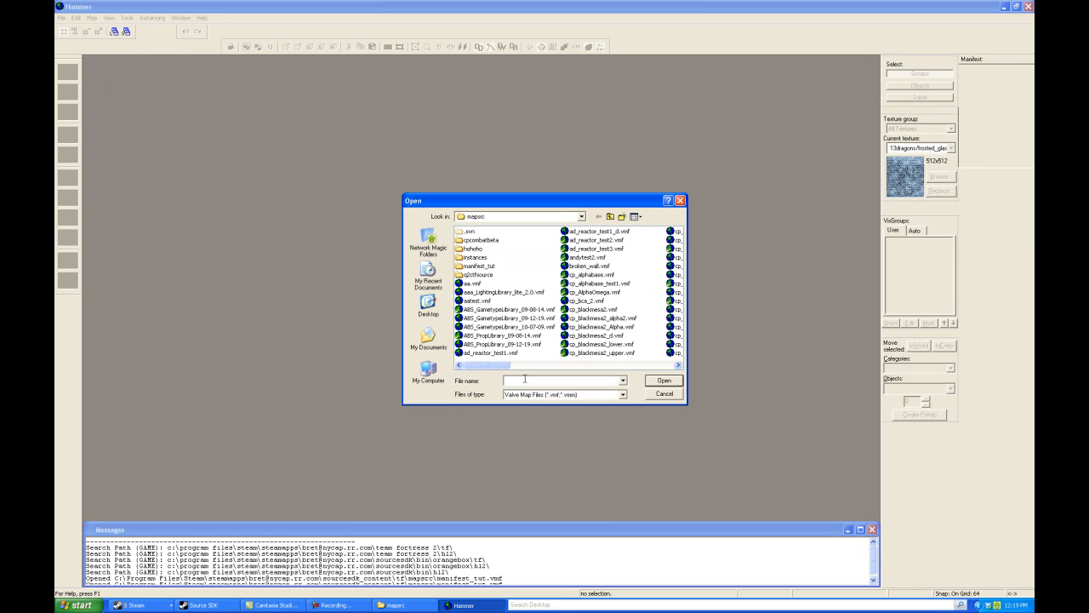
type("ma")
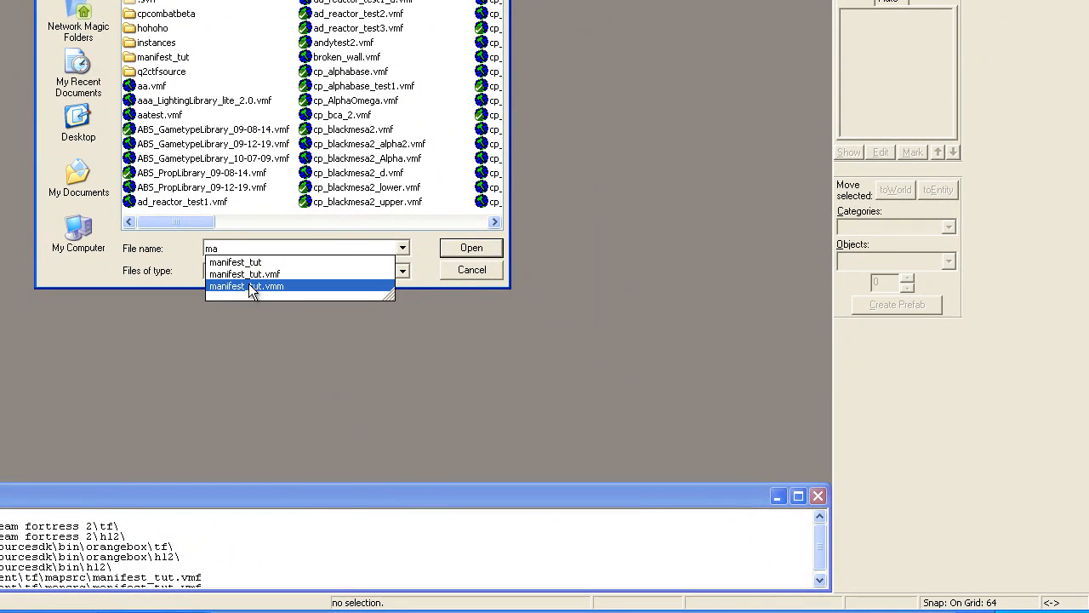
mouse_move(280, 293)
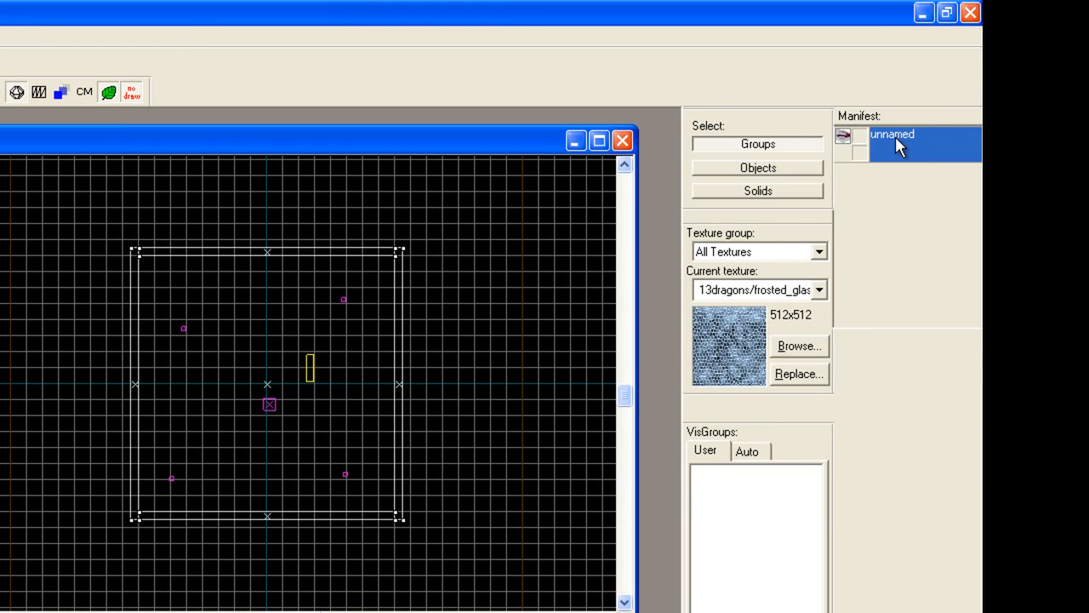
mouse_move(936, 166)
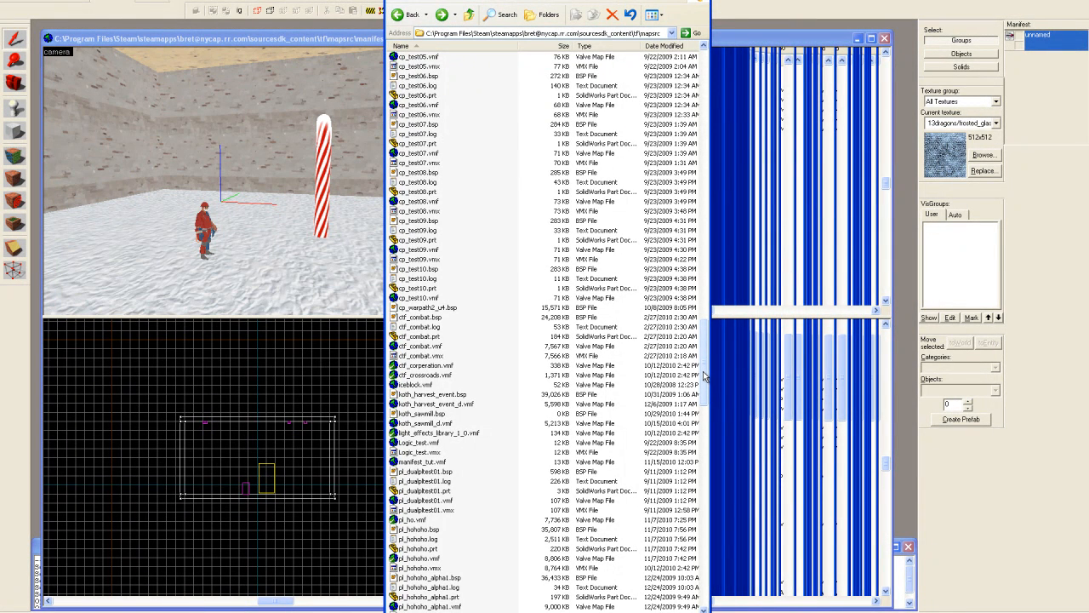
Step: Scroll the mapsrc listing down to the manifest_tut folder and manifest_tut.vmm file
scroll("down", 3)
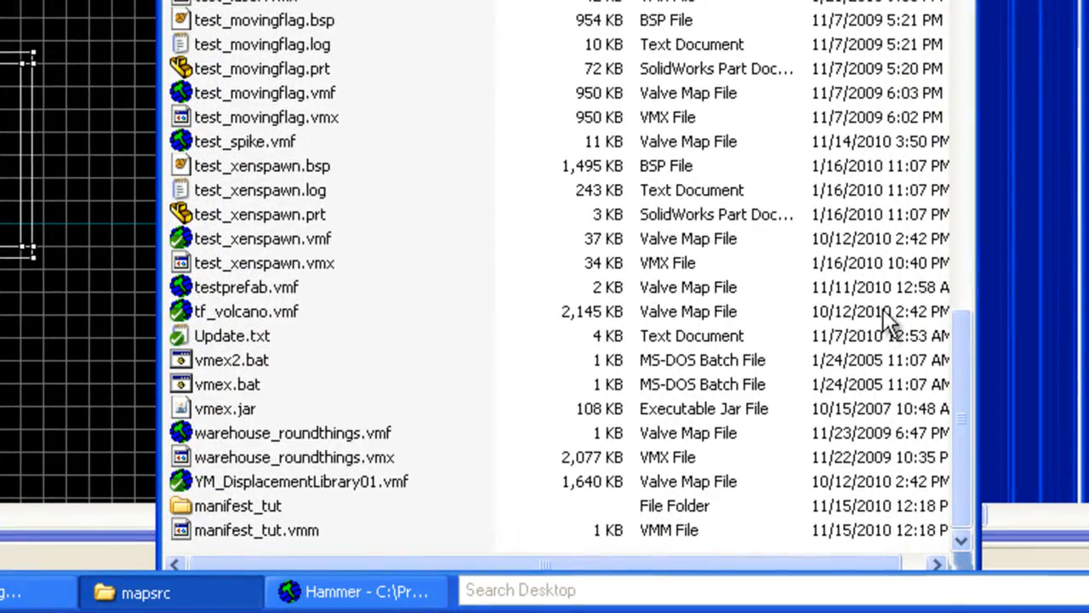
mouse_move(239, 528)
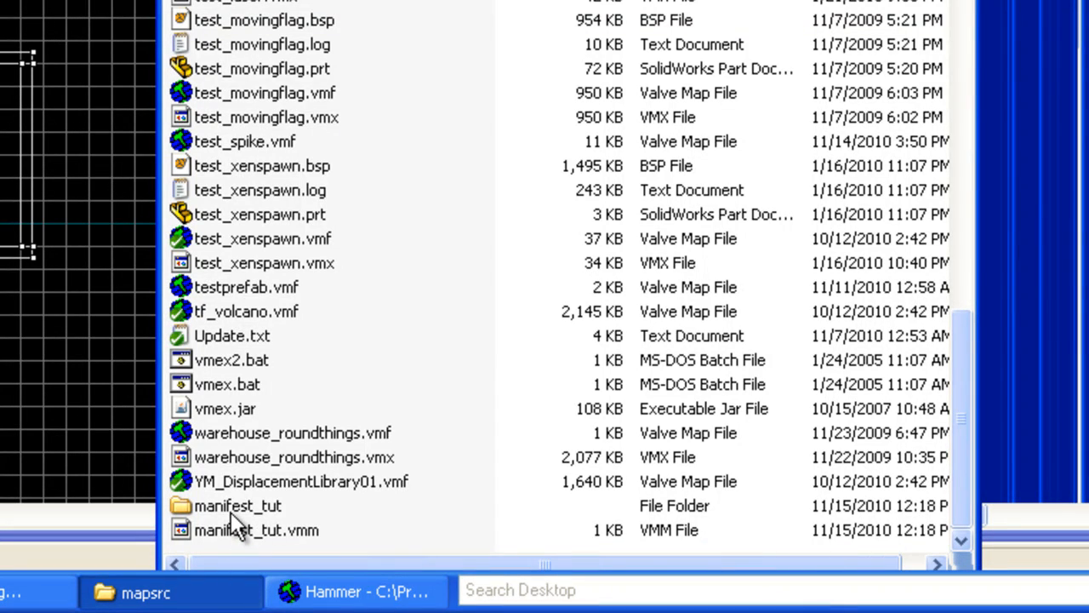
mouse_move(238, 532)
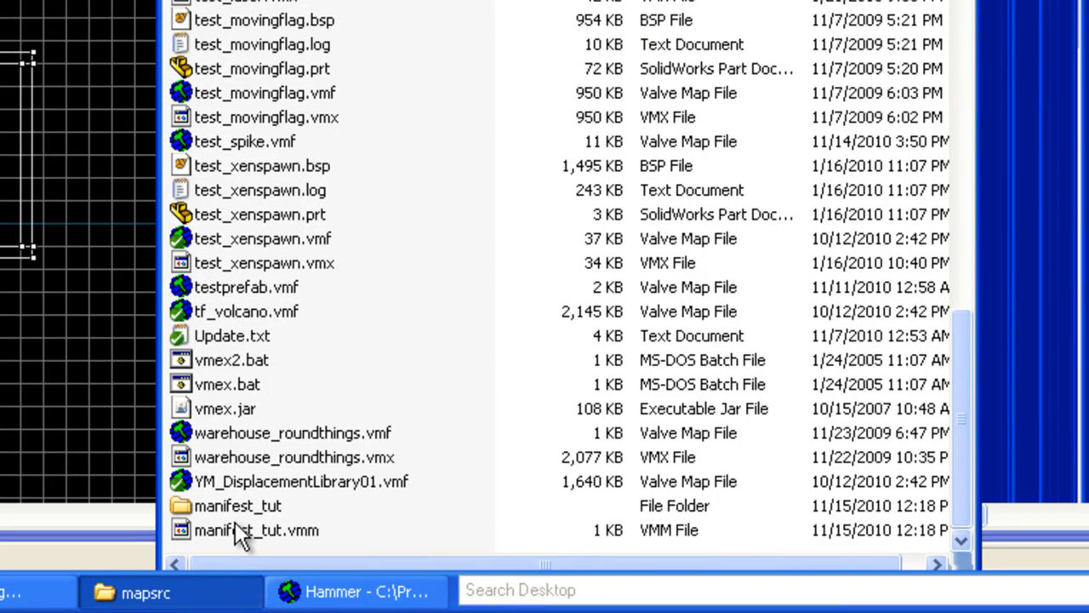
mouse_move(404, 549)
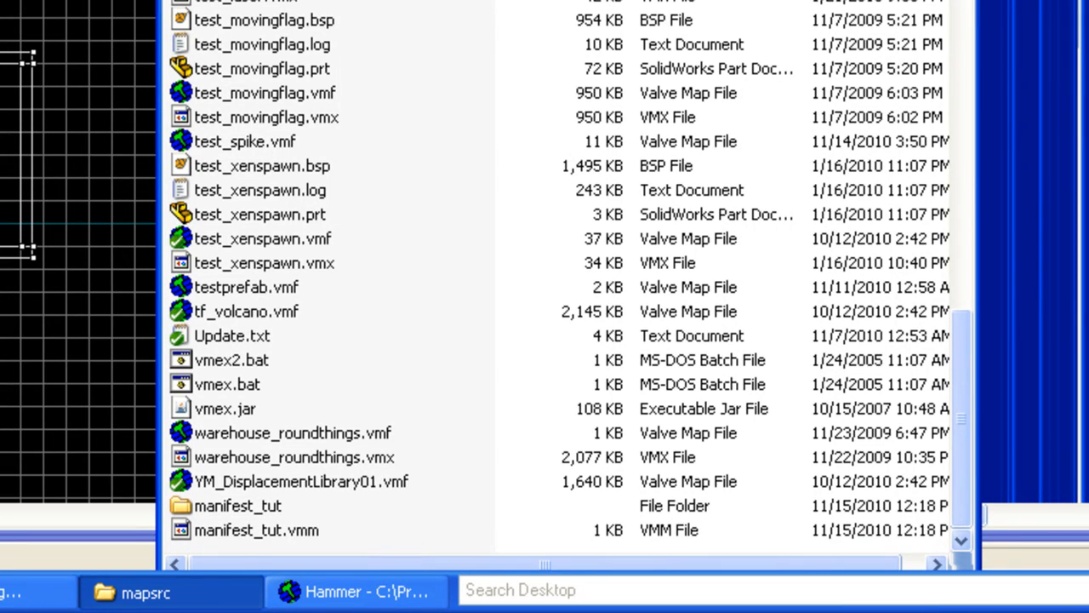
scroll("down", 3)
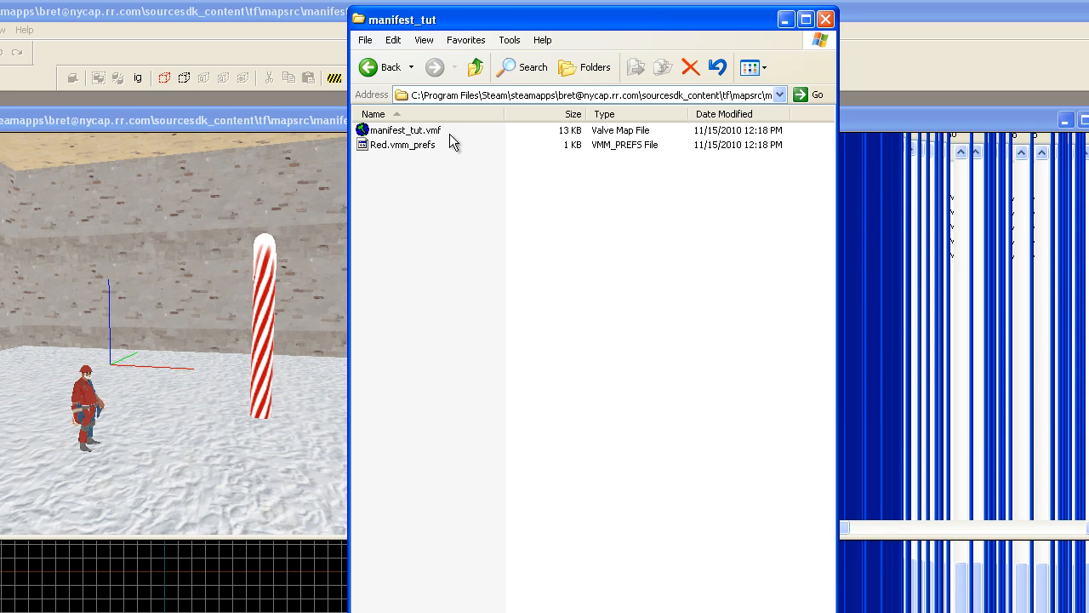
mouse_move(426, 158)
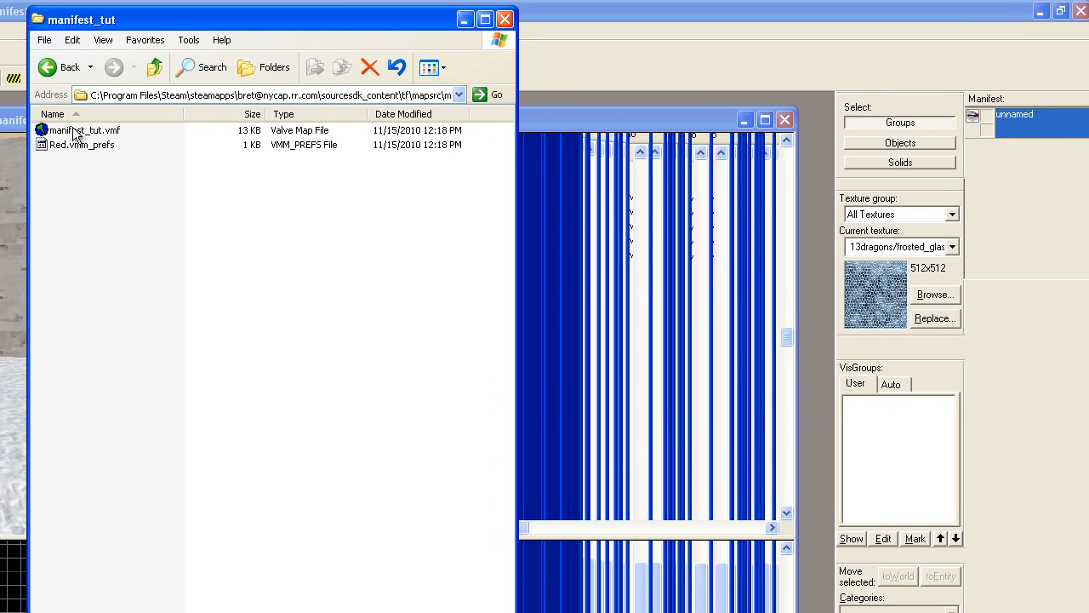
mouse_move(996, 176)
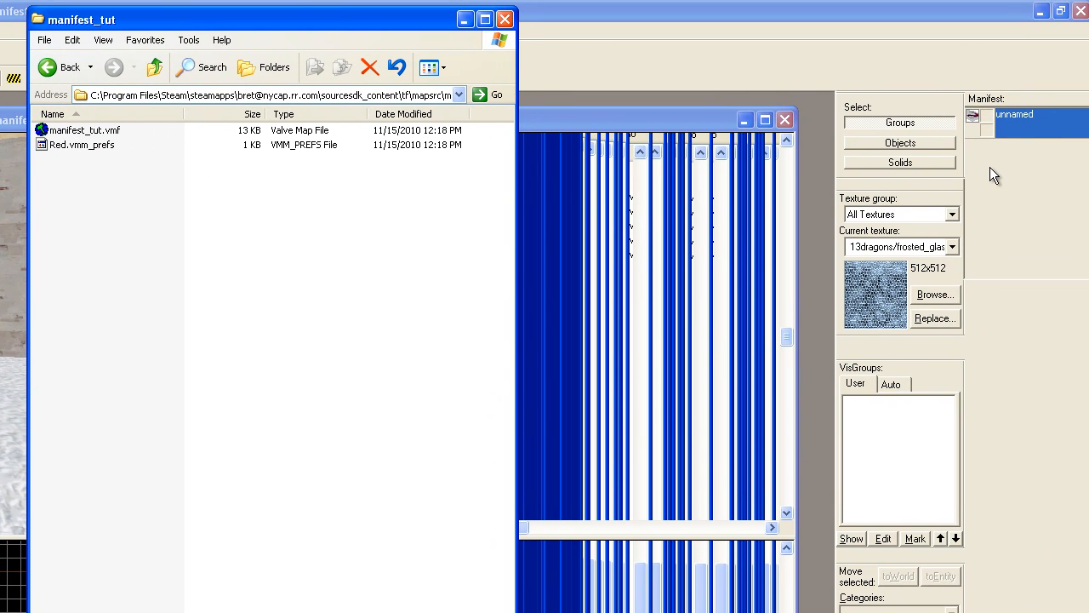
mouse_move(999, 170)
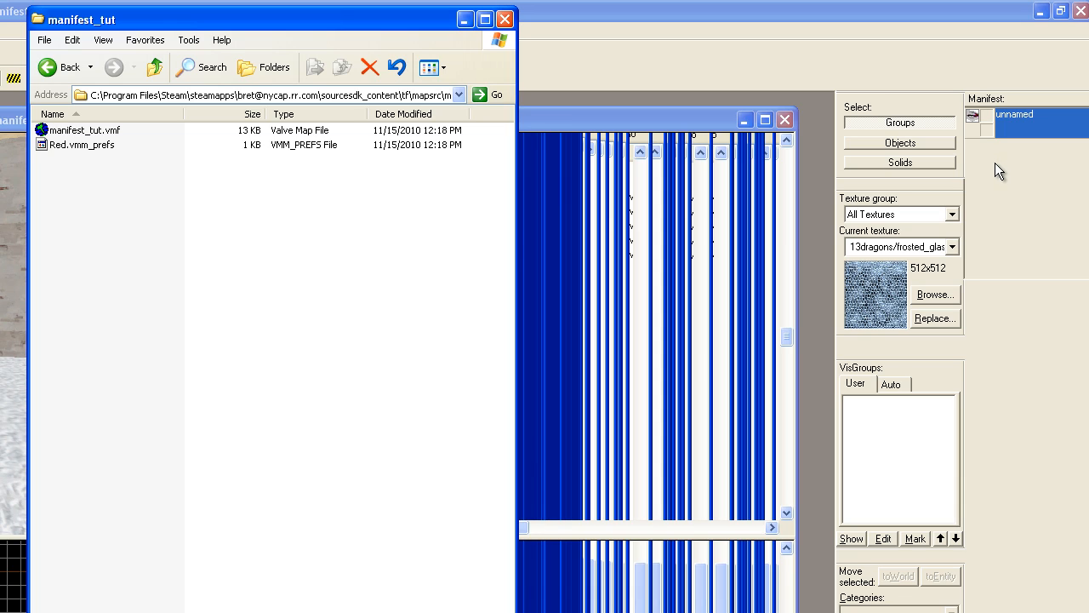
mouse_move(89, 204)
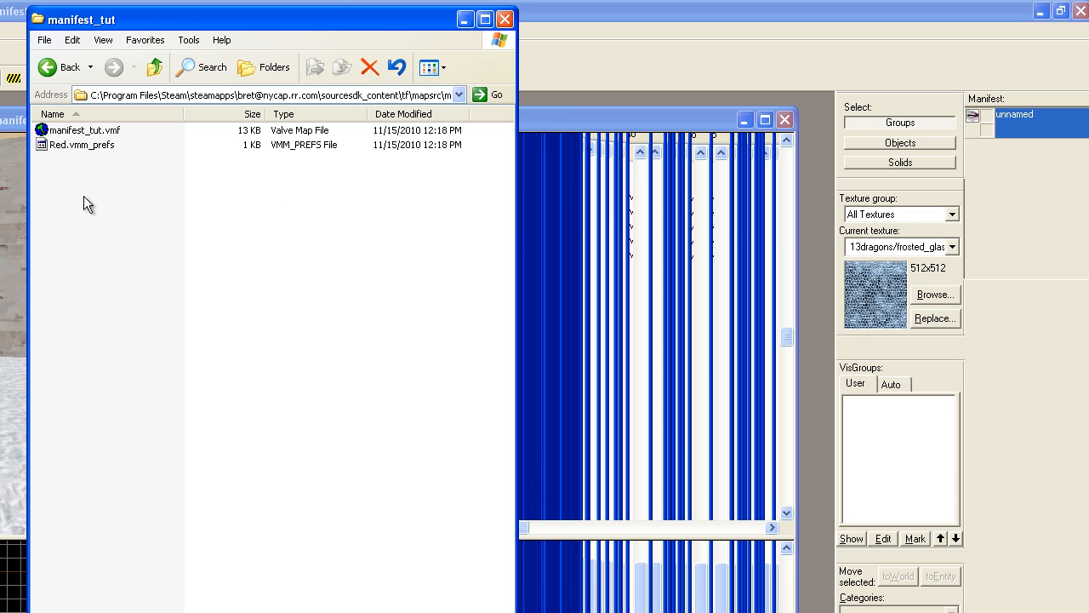
mouse_move(85, 179)
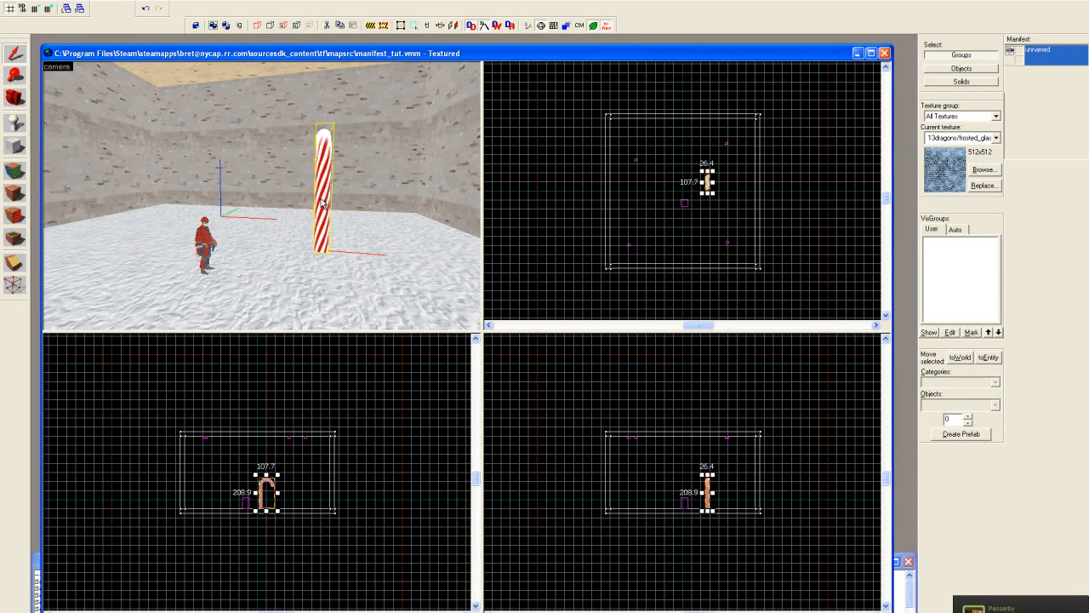
mouse_move(324, 204)
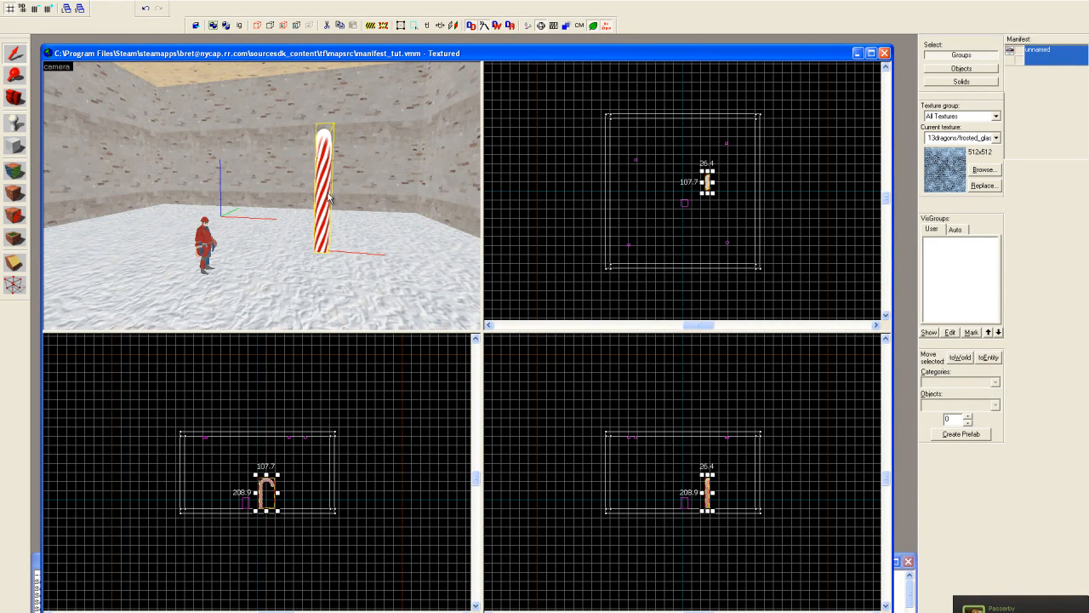
mouse_move(384, 211)
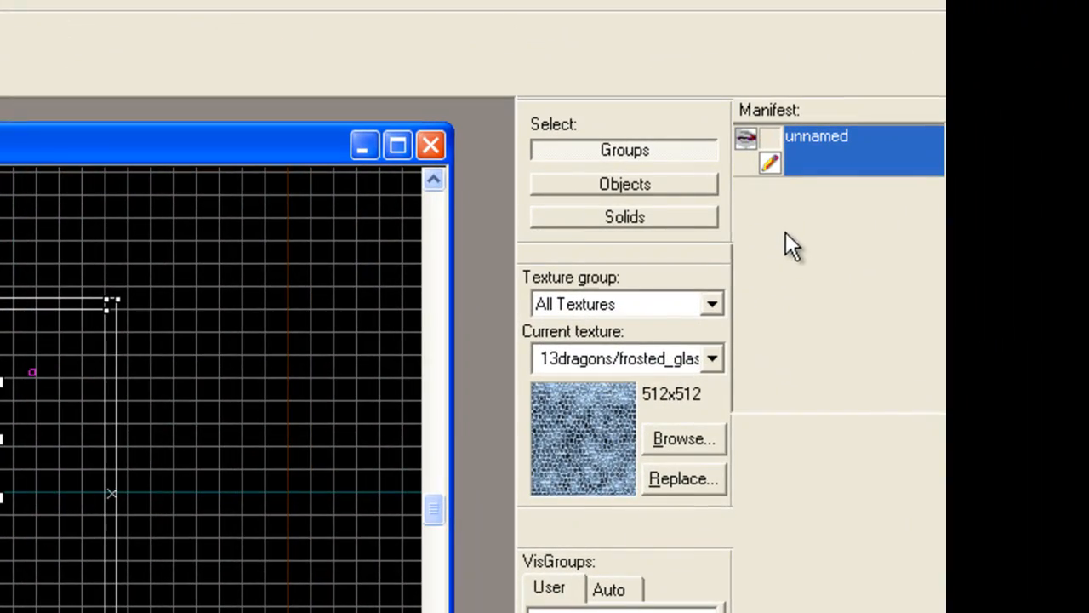
Step: Move the selected candy canes into a new submap 'Candycanes' saved as candysub.vmf
right_click(838, 149)
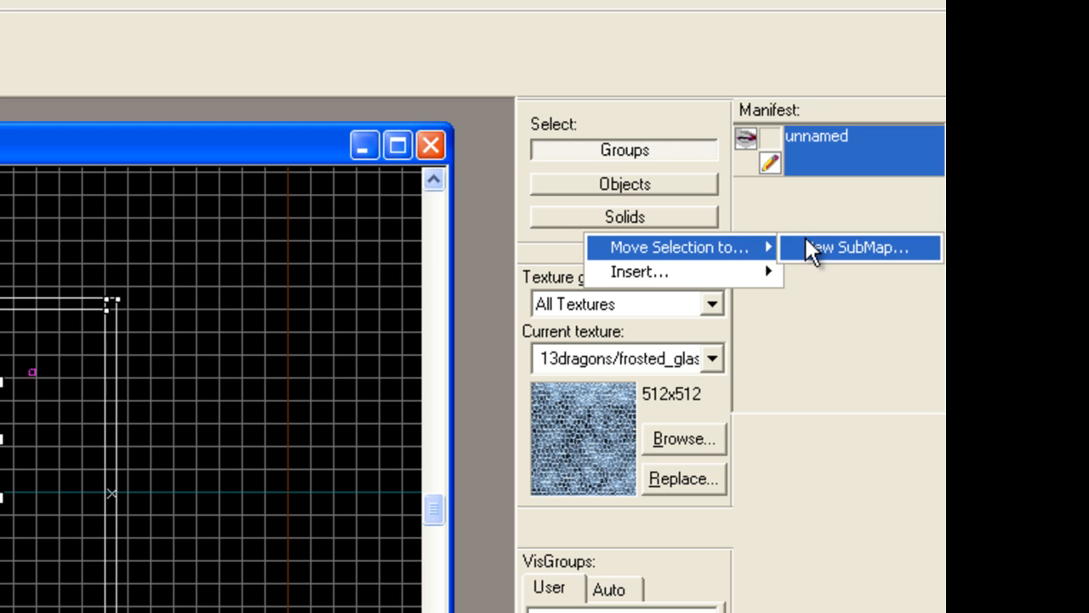
left_click(857, 247)
type("C")
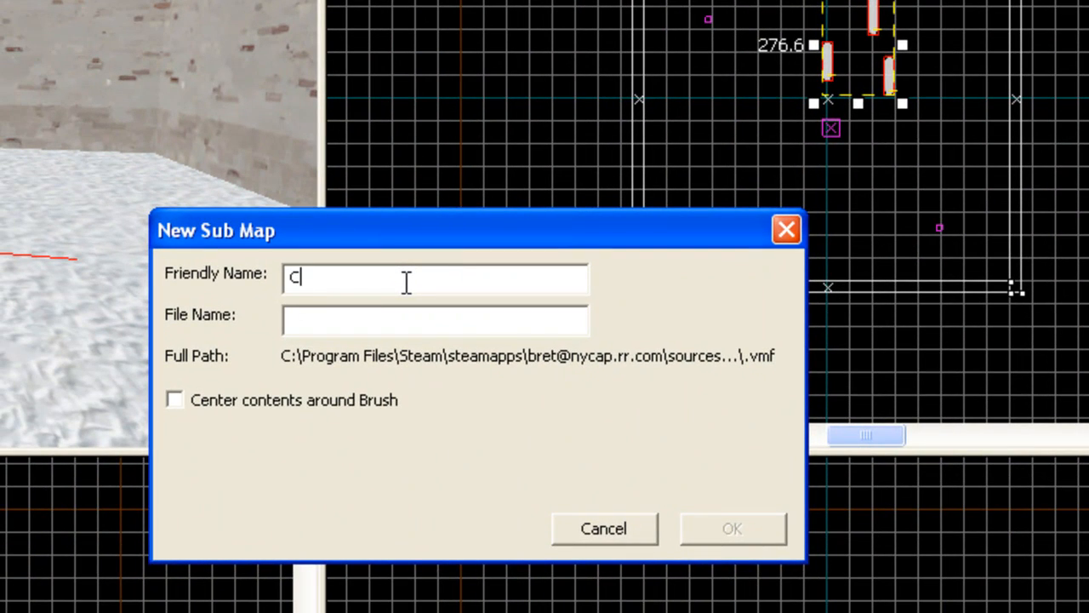
type("andycan")
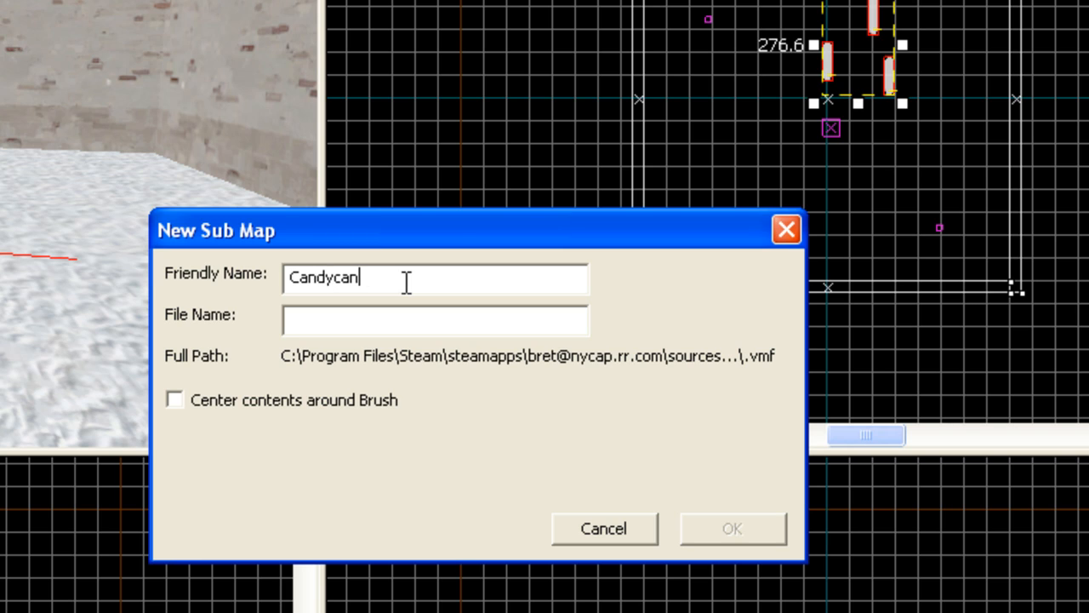
type("es")
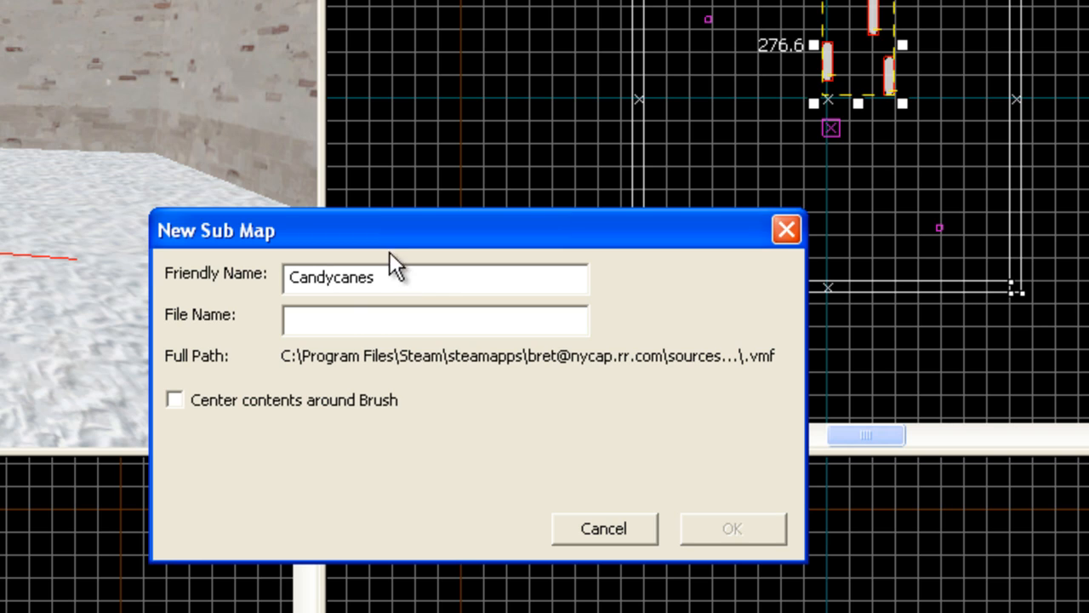
left_click(435, 320)
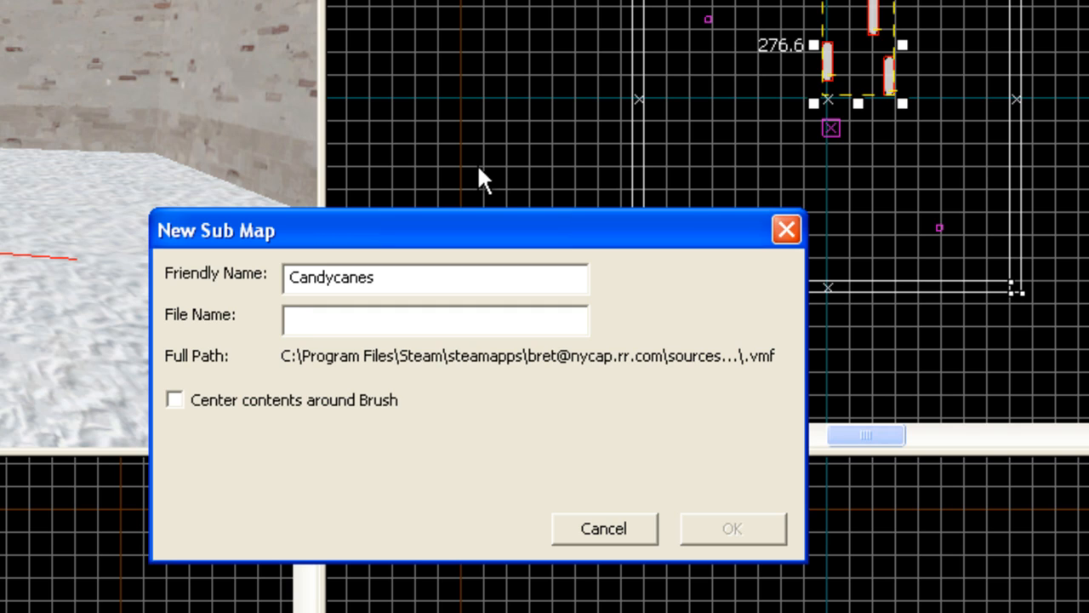
type("candysu")
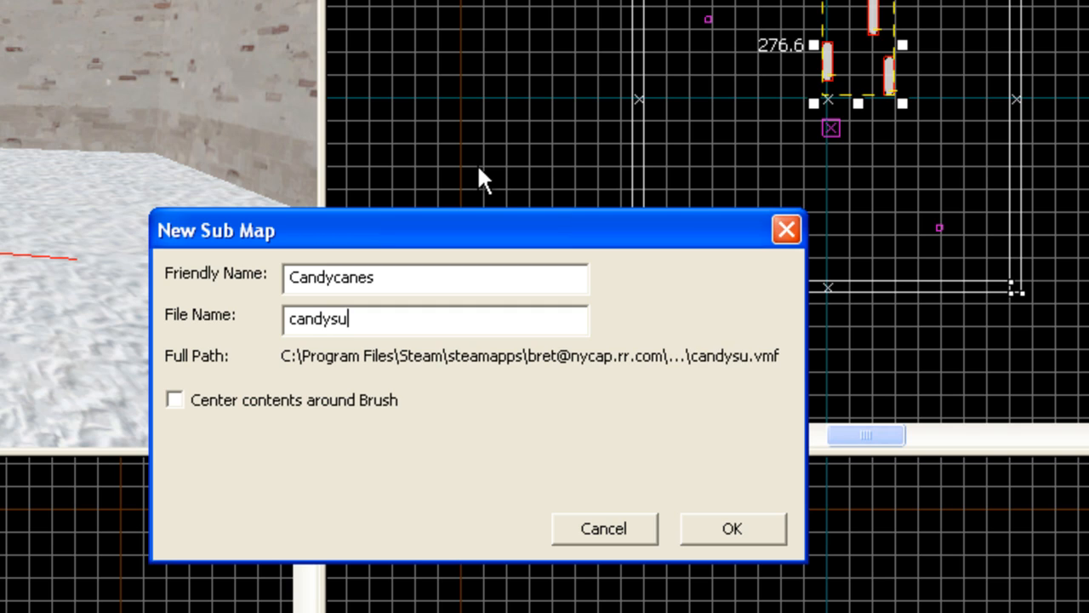
type("b.v")
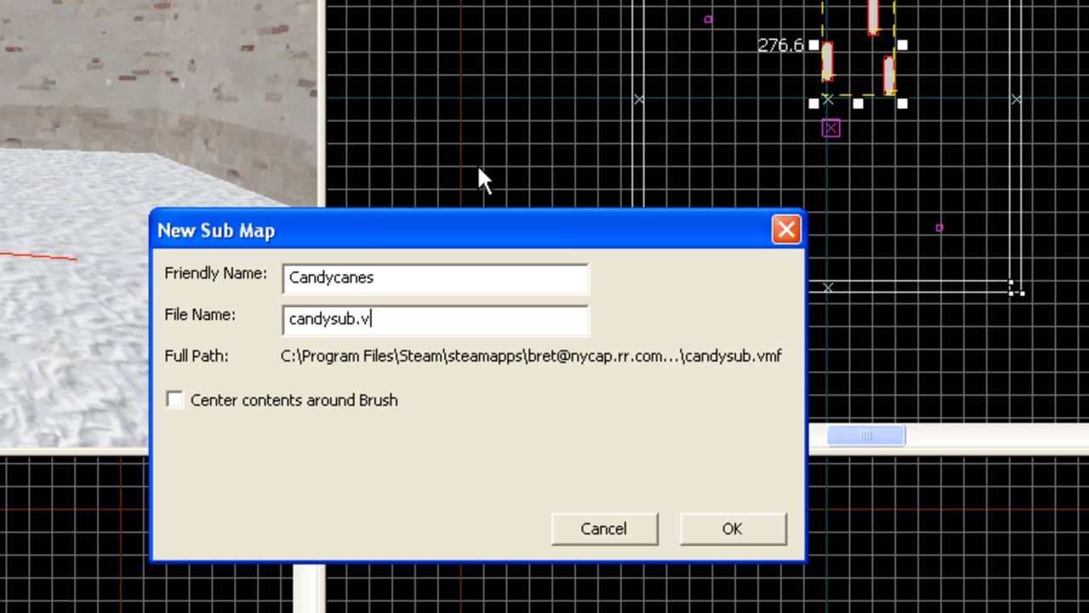
type("mf")
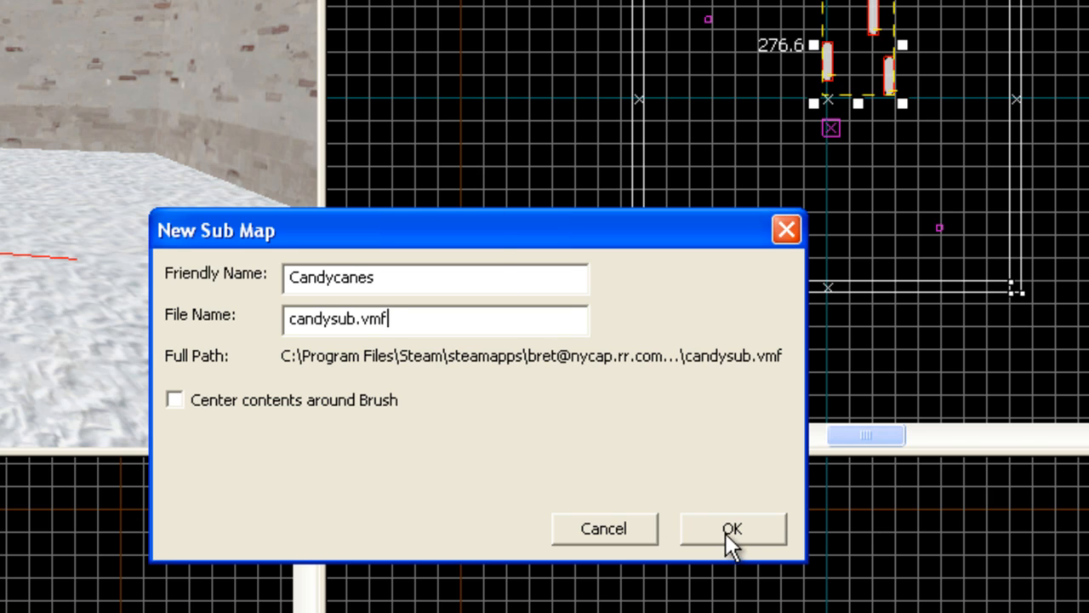
left_click(731, 528)
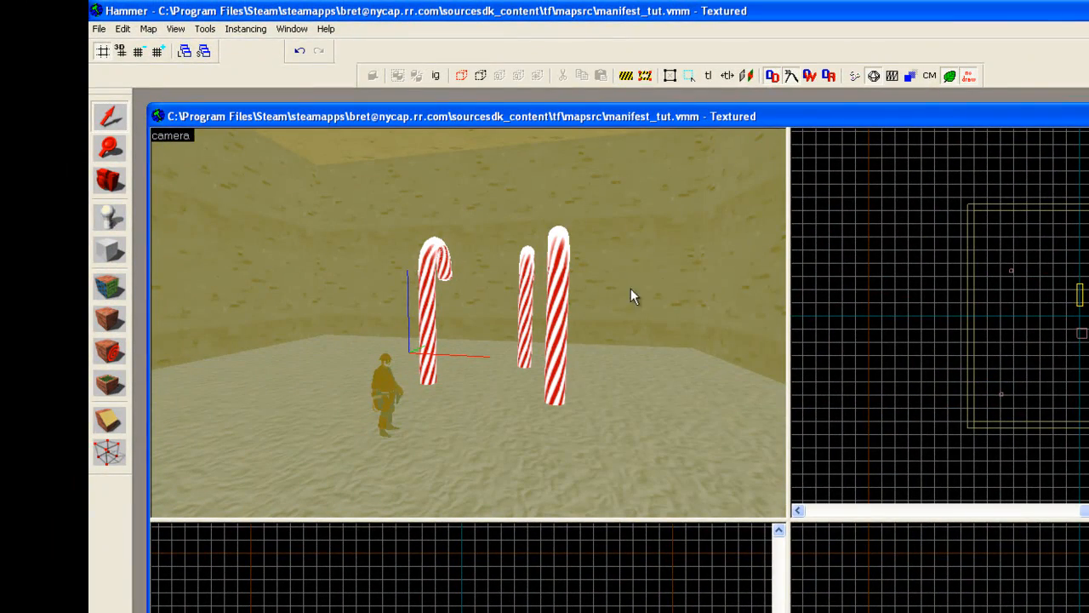
mouse_move(334, 347)
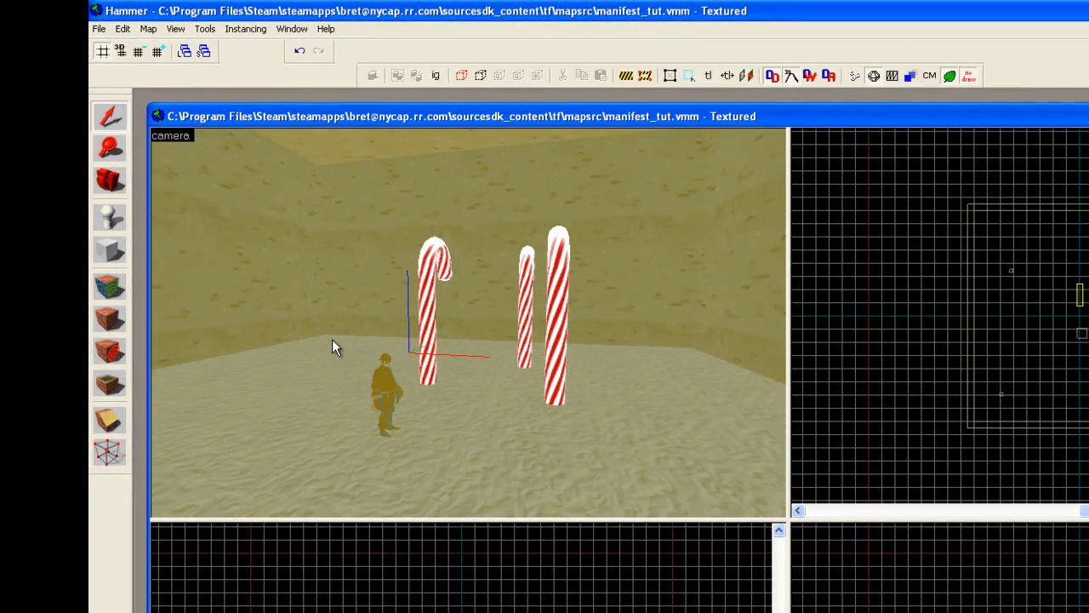
mouse_move(623, 354)
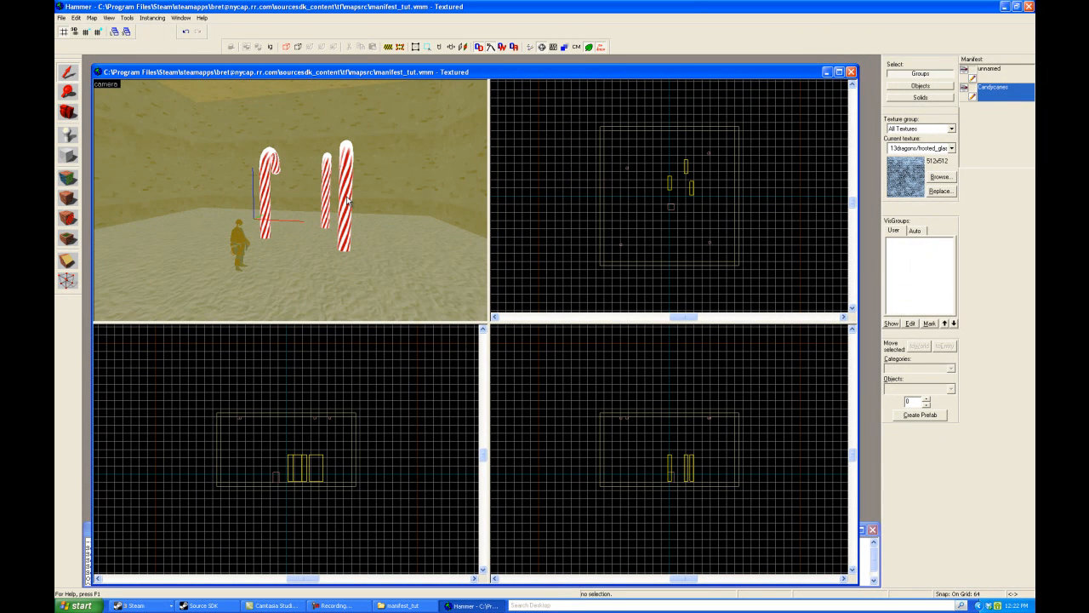
left_click(991, 88)
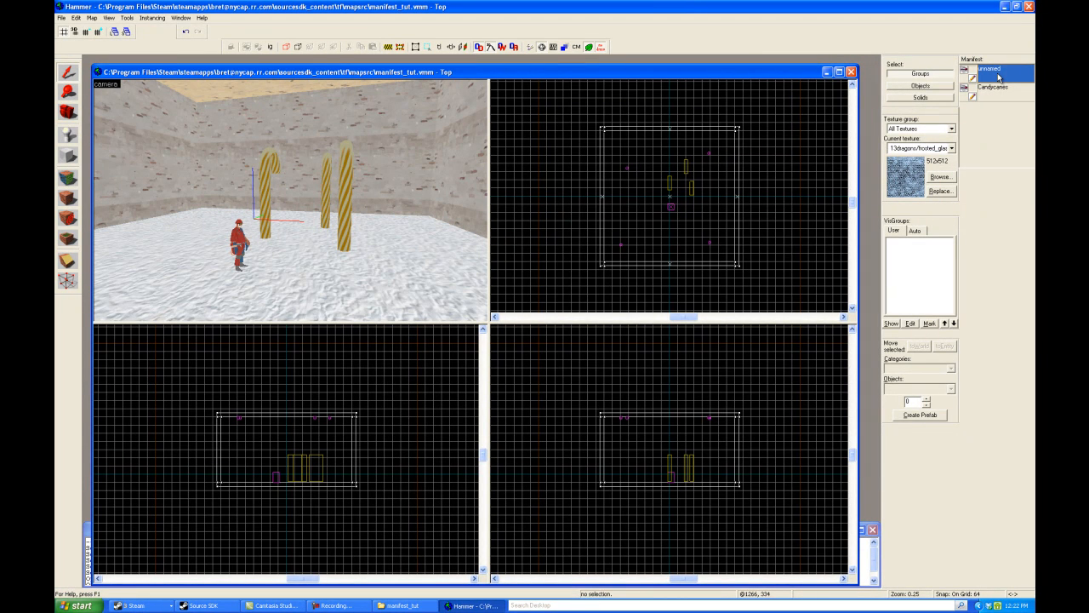
left_click(993, 87)
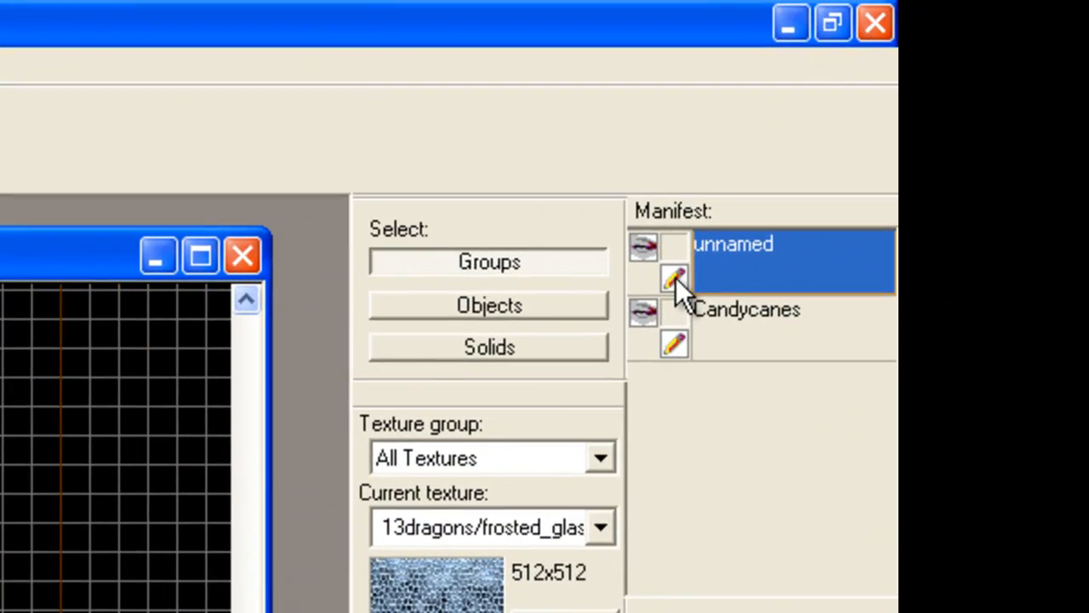
mouse_move(690, 362)
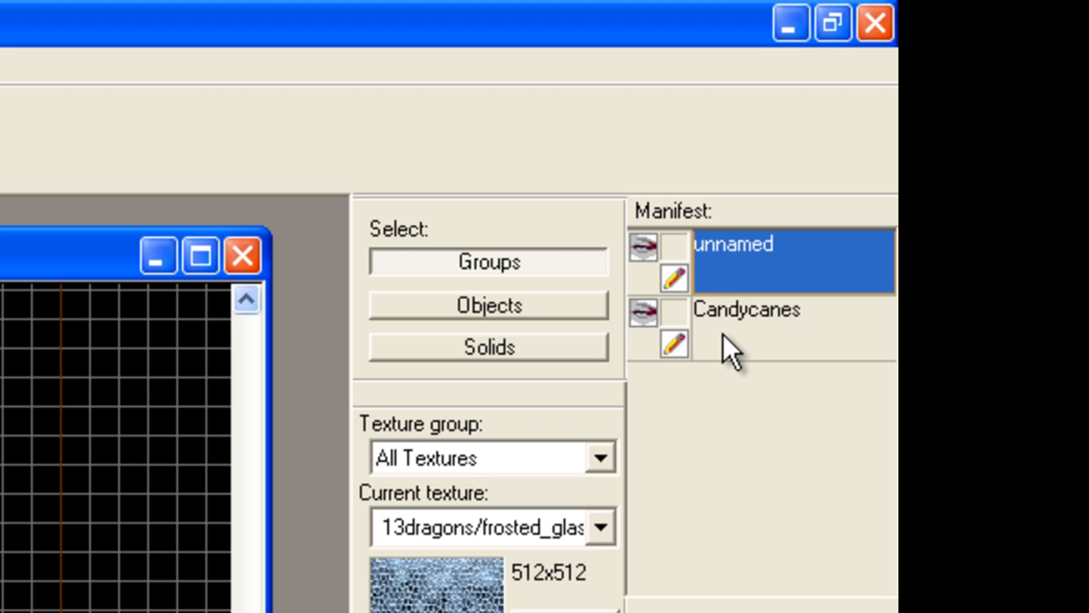
mouse_move(756, 357)
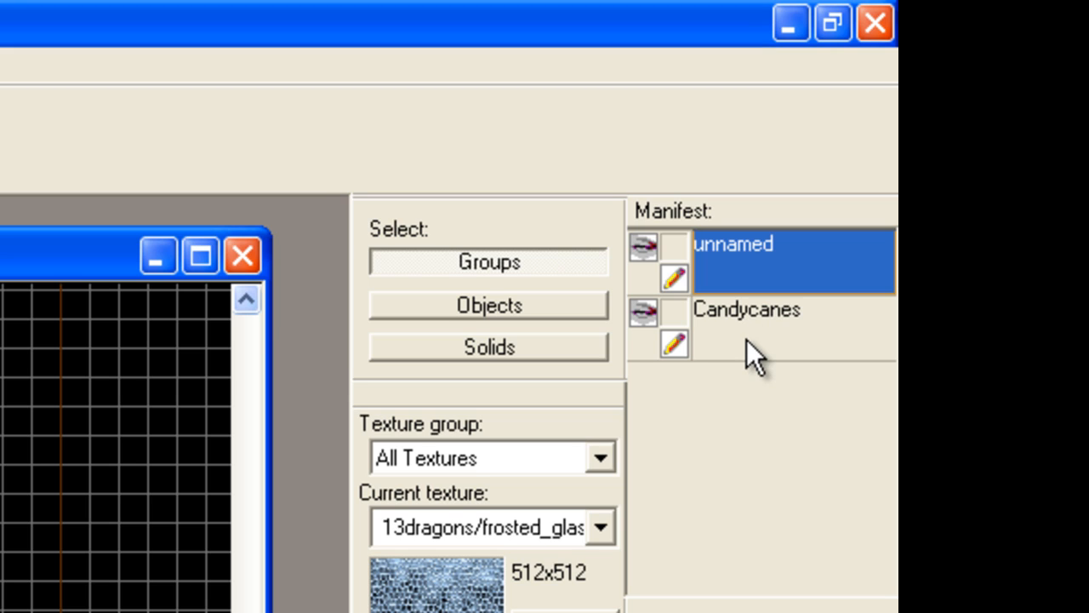
mouse_move(651, 327)
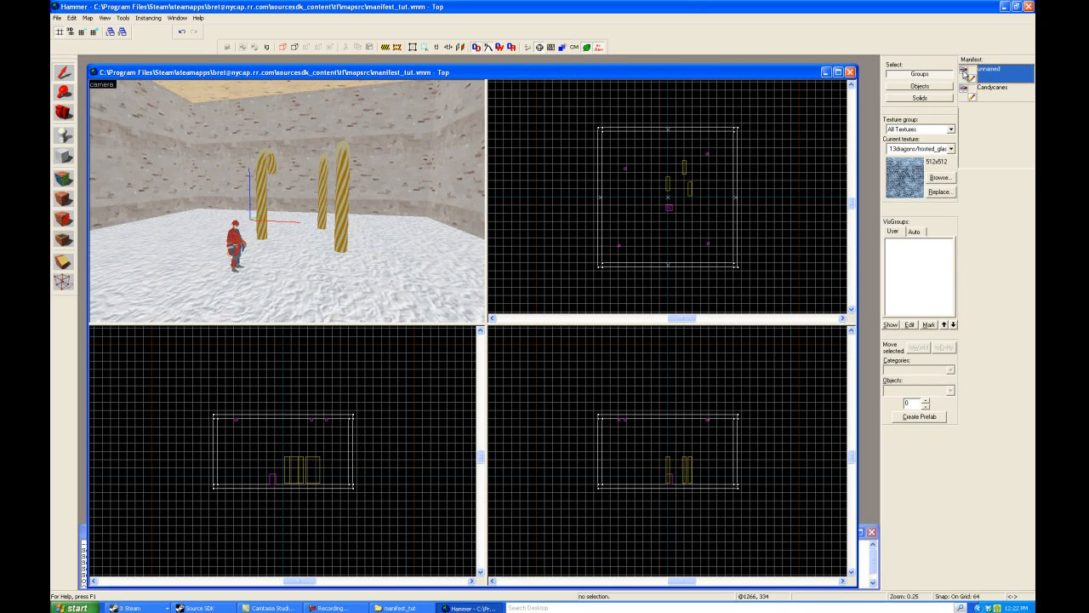
mouse_move(998, 101)
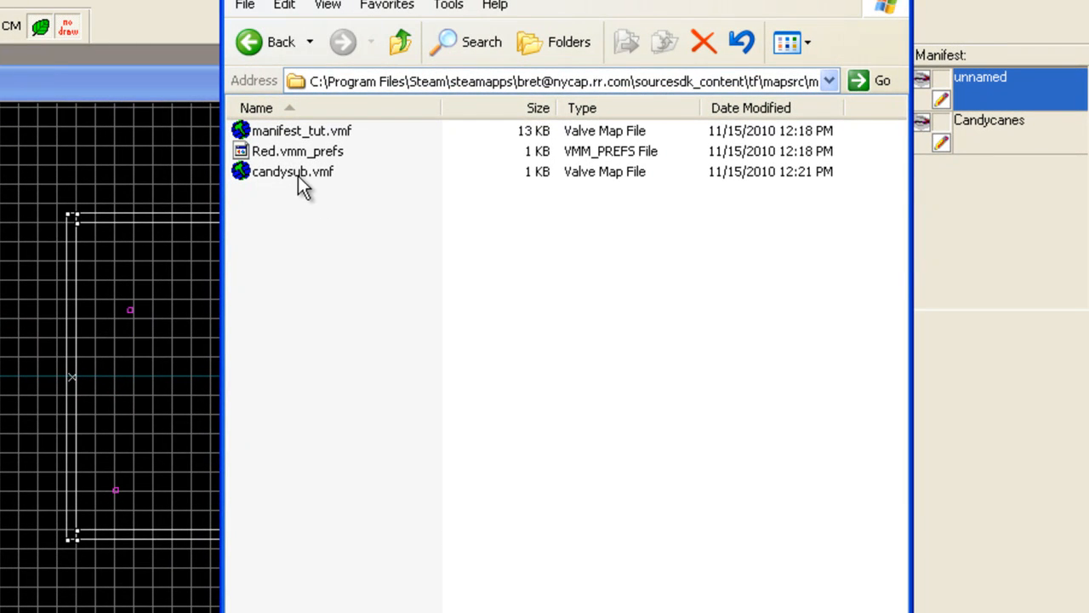
mouse_move(251, 189)
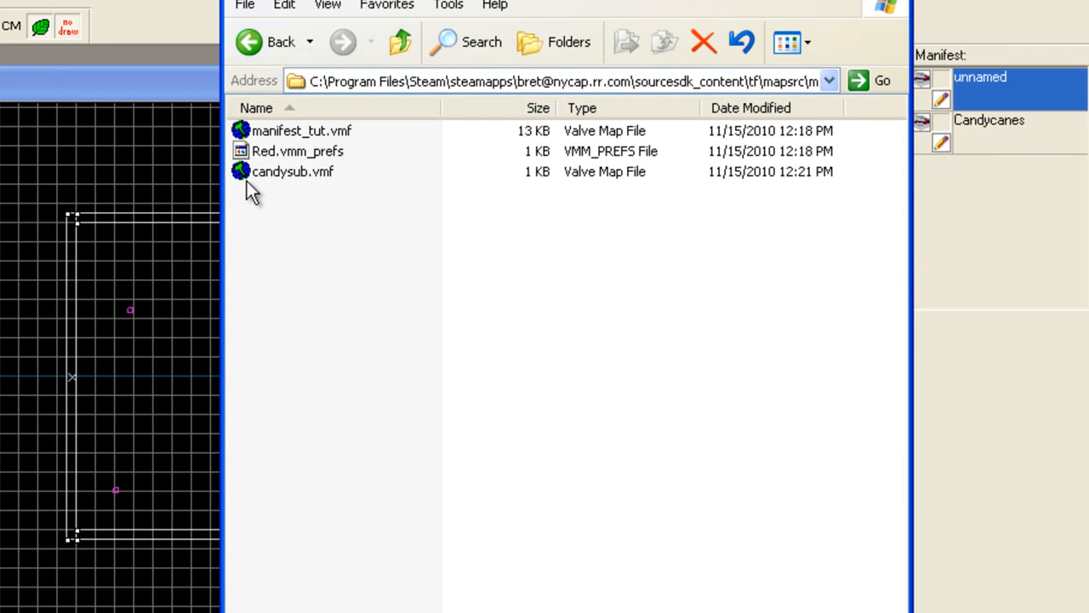
mouse_move(276, 141)
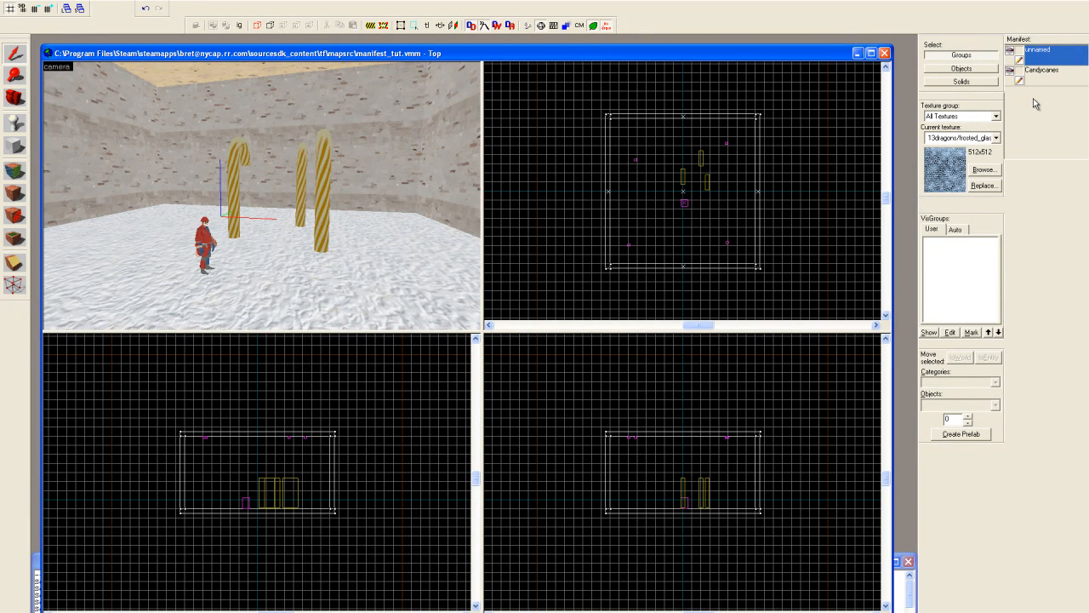
mouse_move(1032, 118)
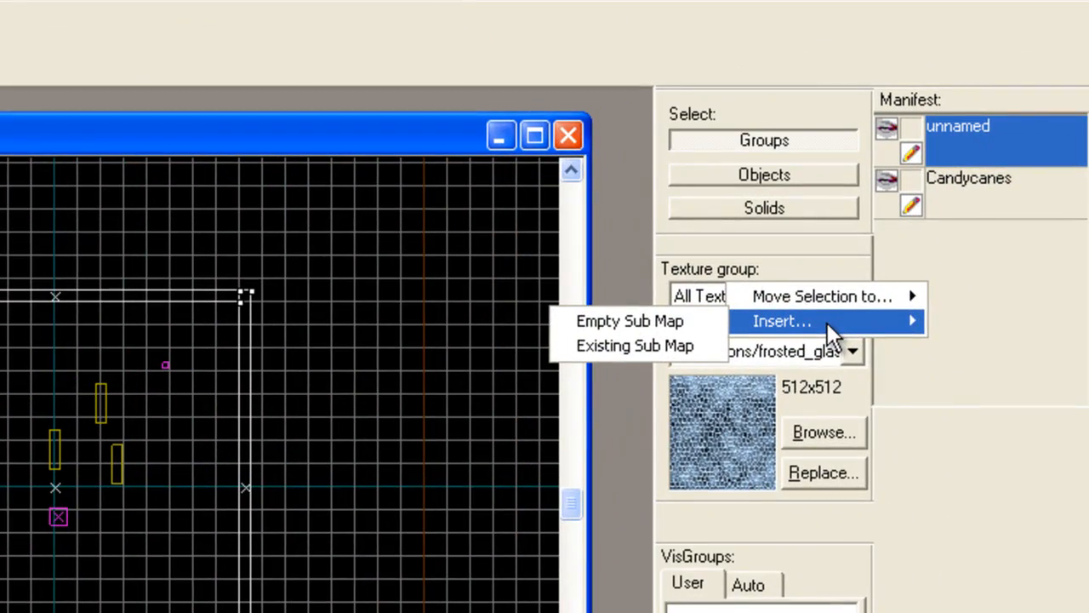
mouse_move(635, 345)
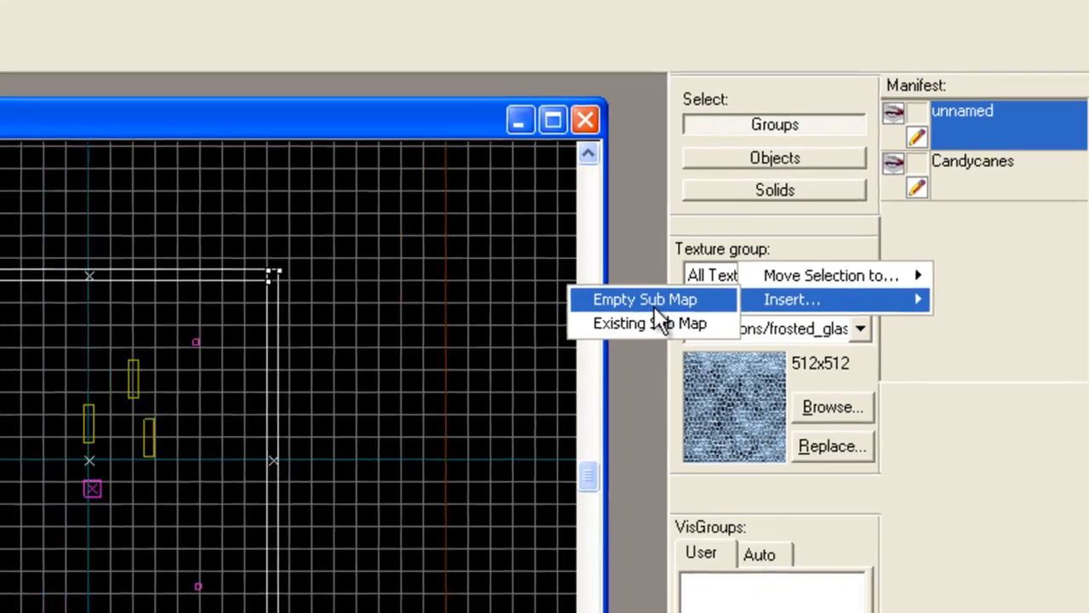
Step: Choose Insert > Empty Sub Map from the Manifest panel's context menu
left_click(645, 299)
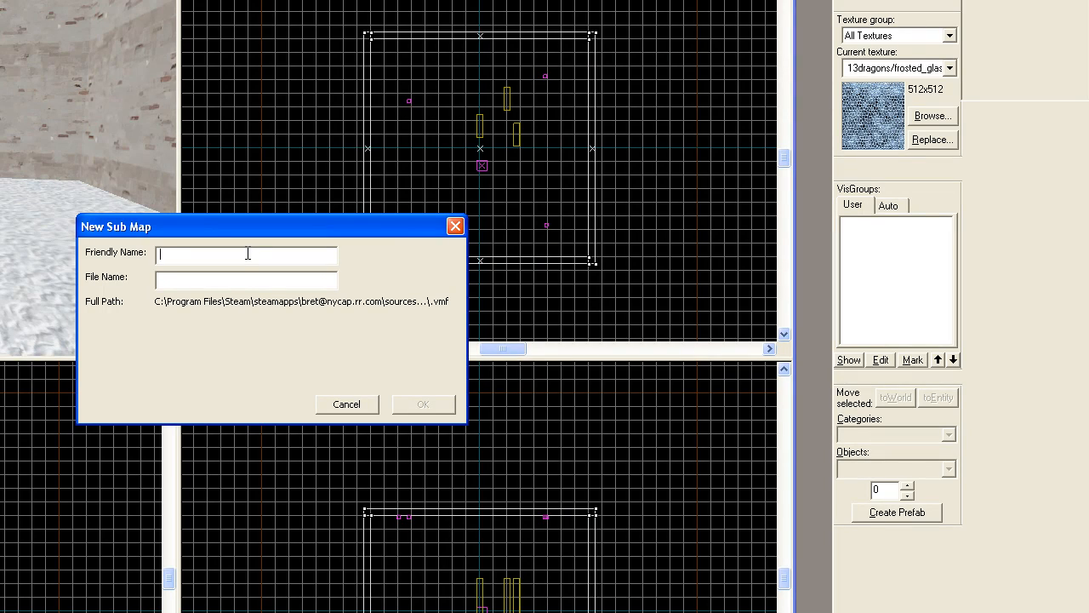
Step: Give the new submap friendly name 'empty' and file name emptysub.vmf, then confirm
type("empty")
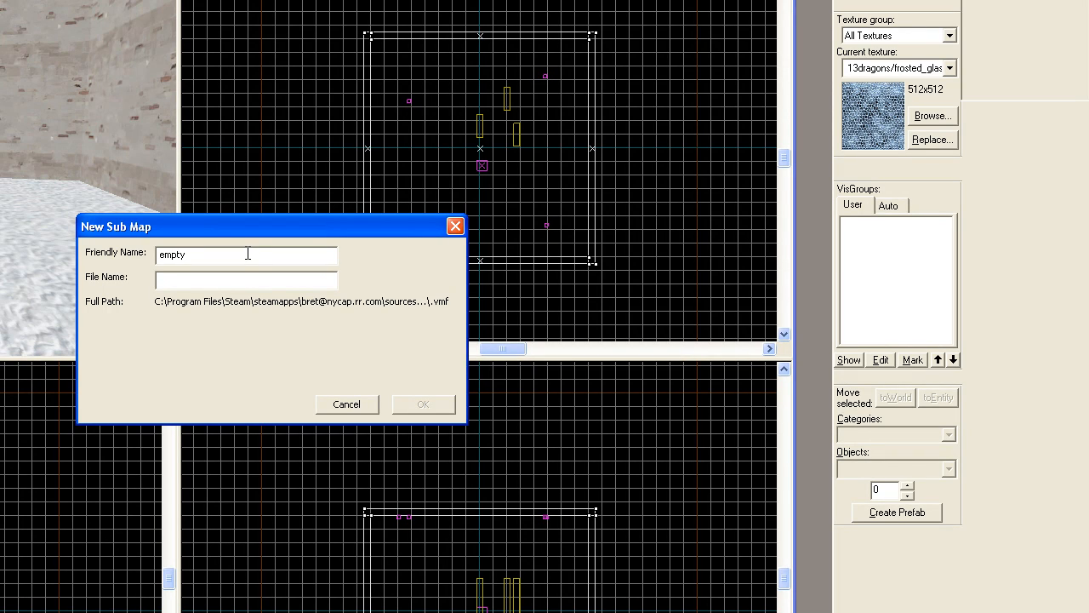
left_click(246, 280)
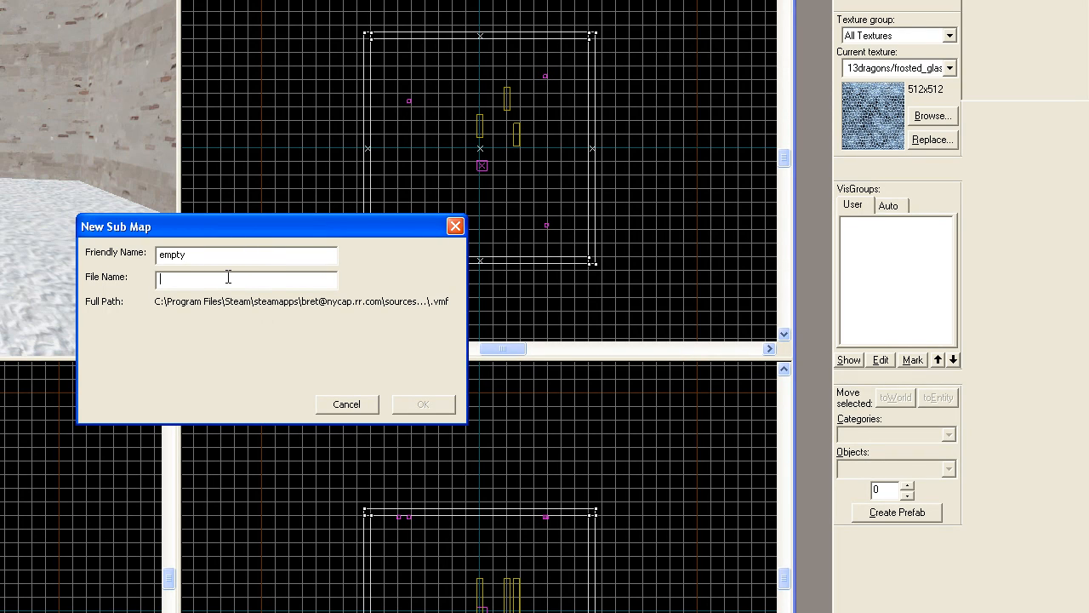
type("emptysub")
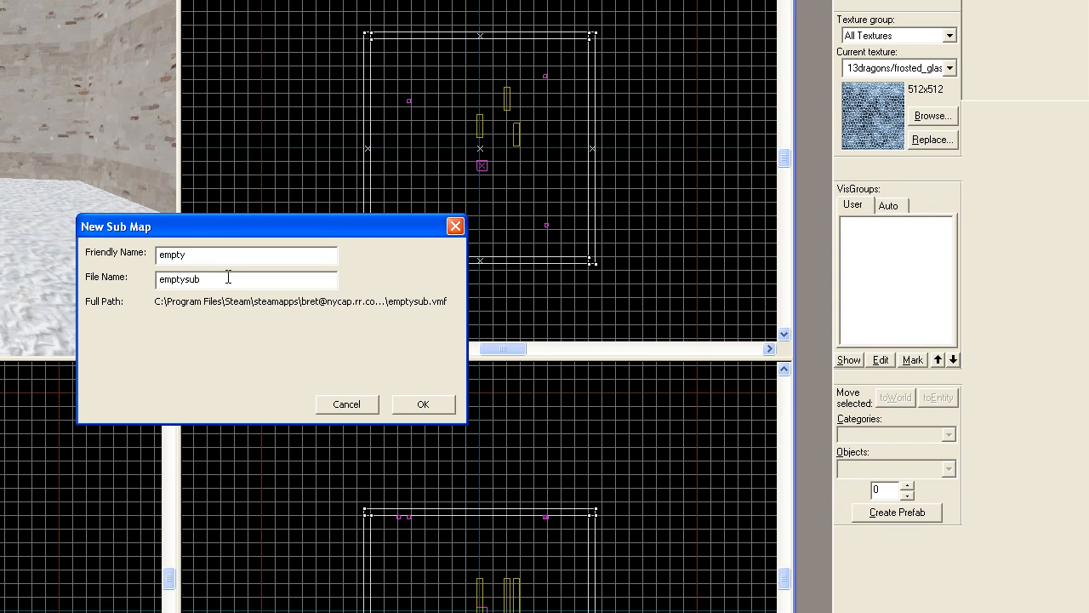
type(".vmf")
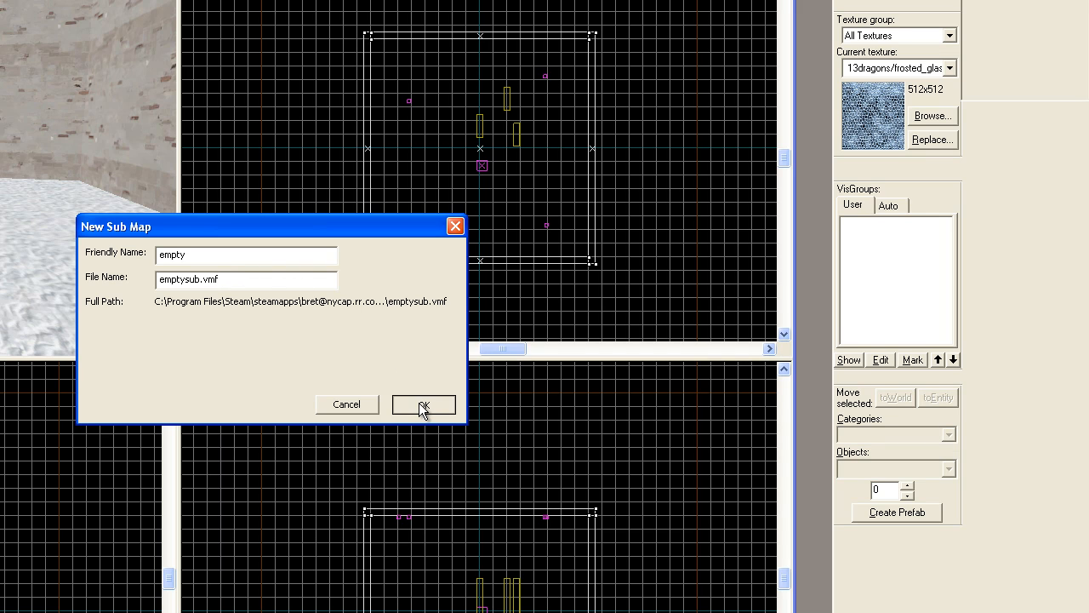
left_click(424, 405)
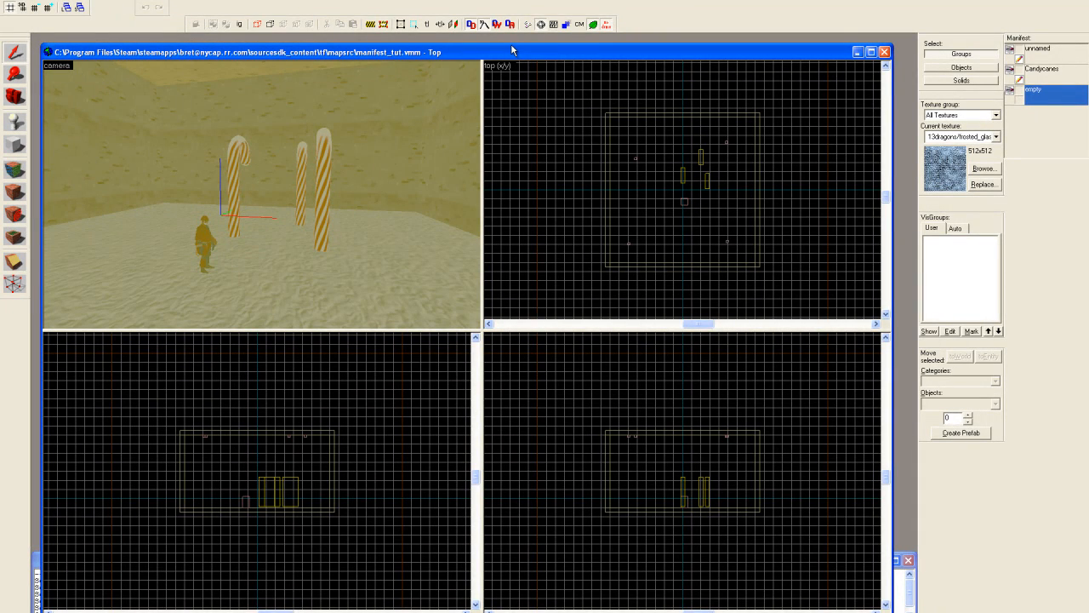
mouse_move(1024, 106)
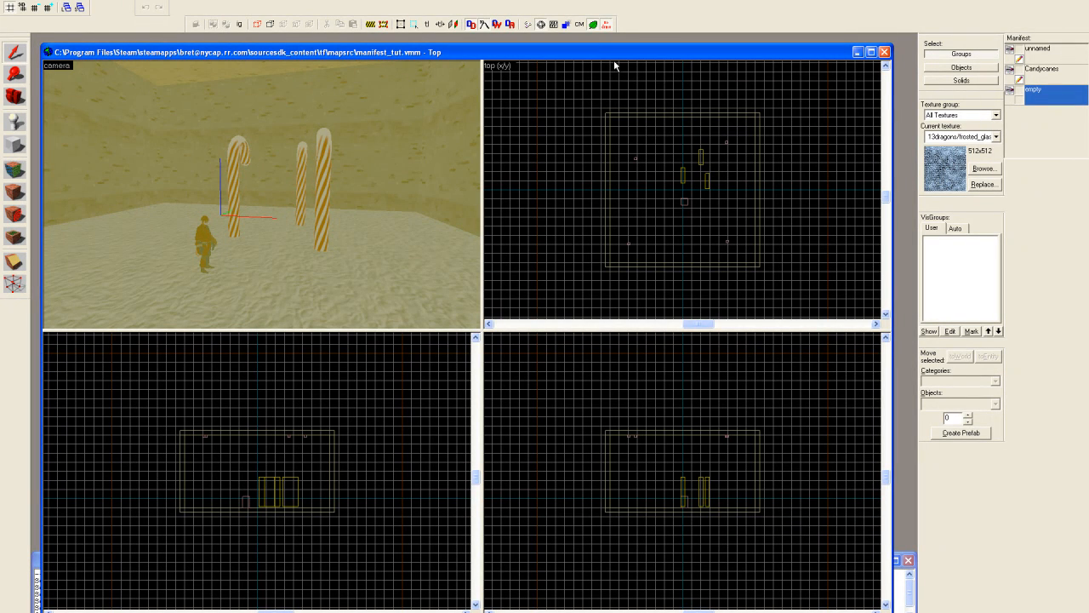
mouse_move(611, 56)
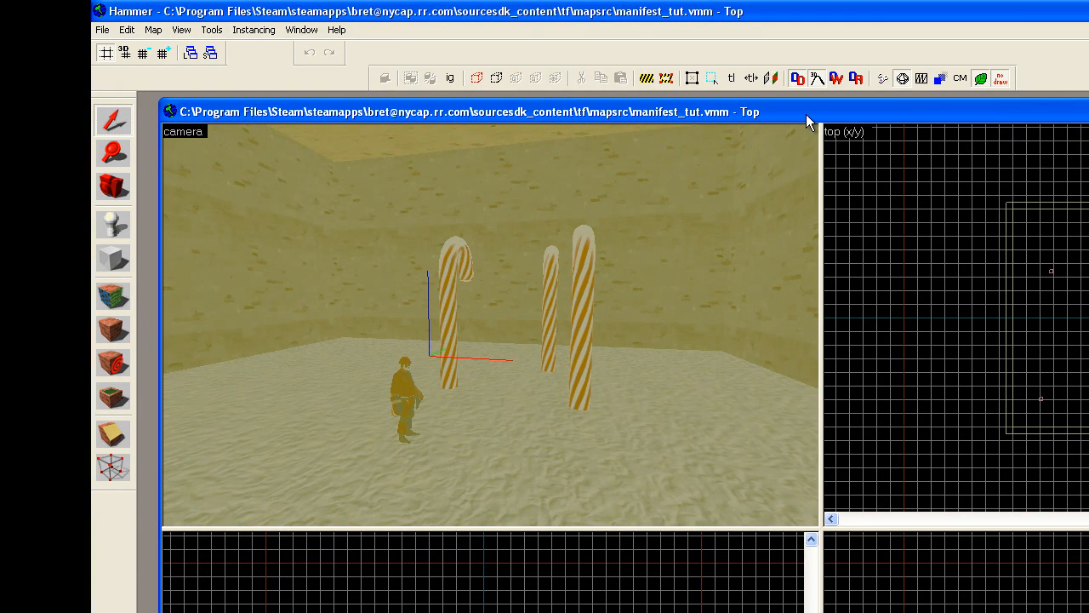
mouse_move(808, 123)
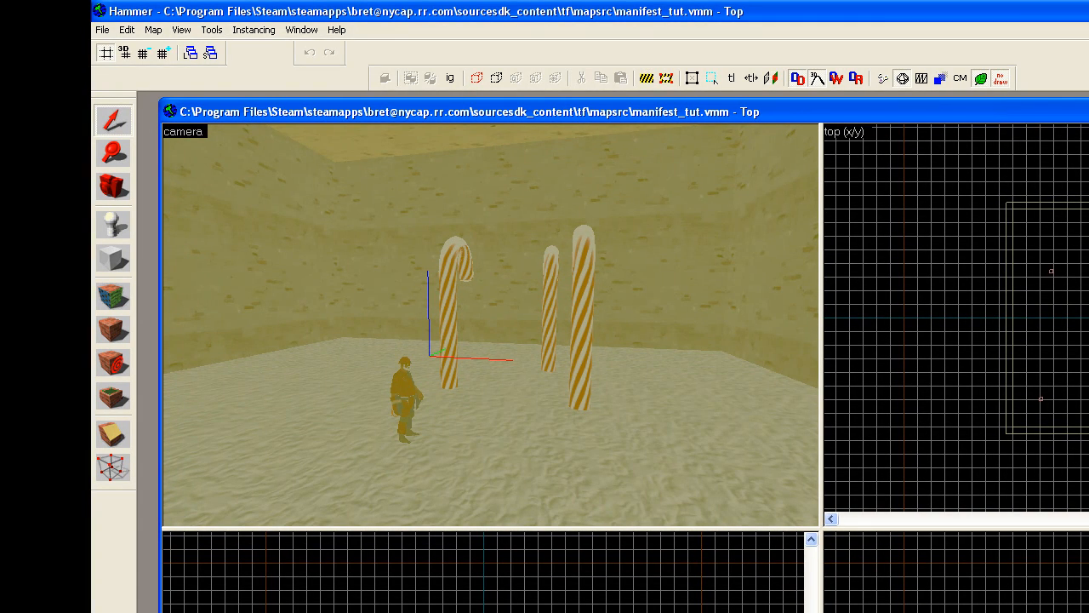
mouse_move(402, 49)
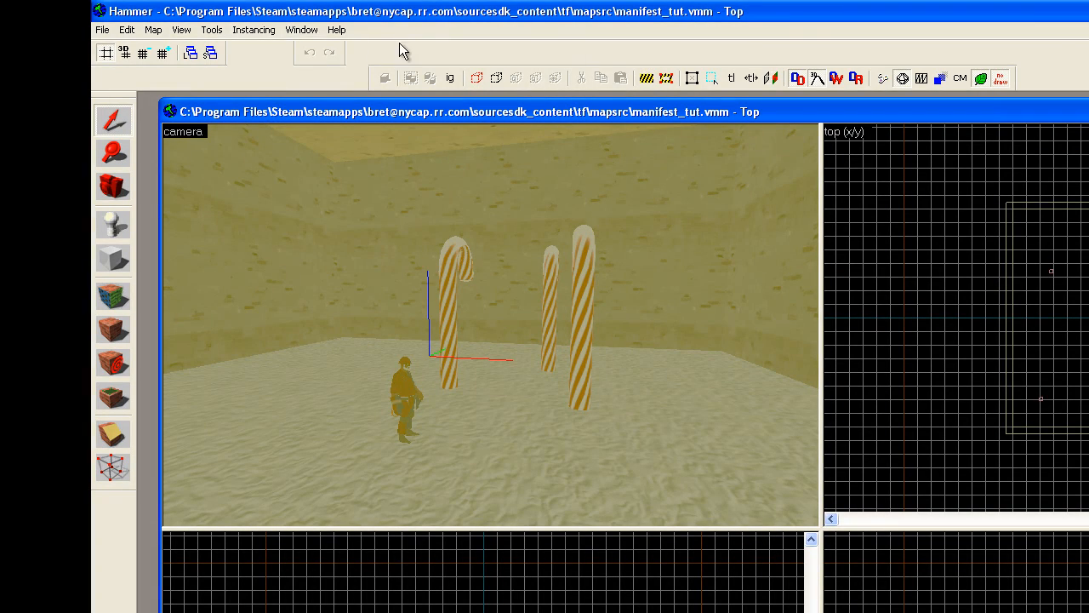
left_click(254, 29)
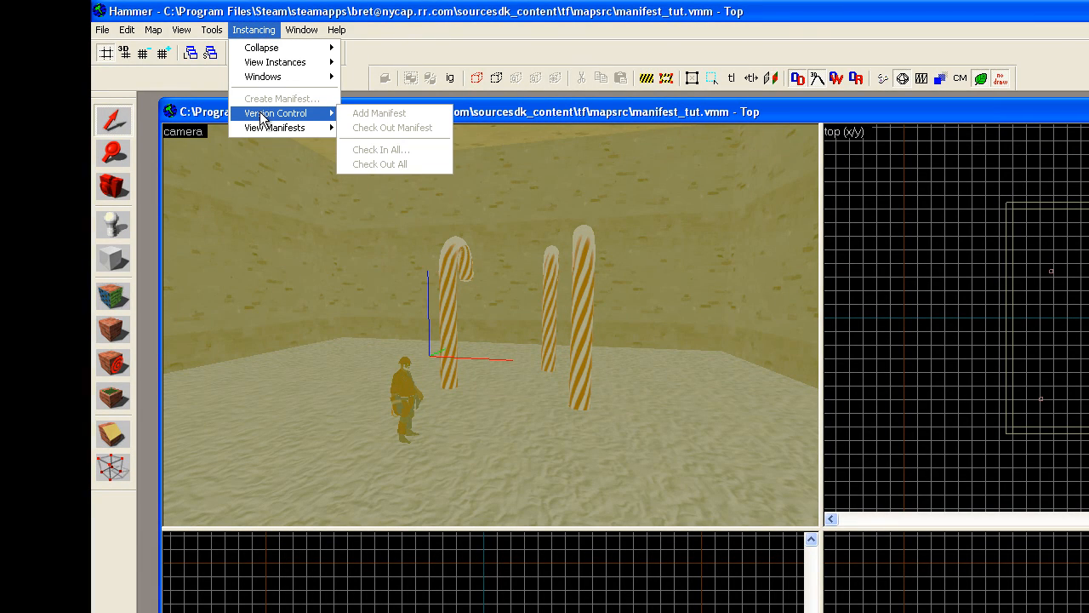
mouse_move(274, 127)
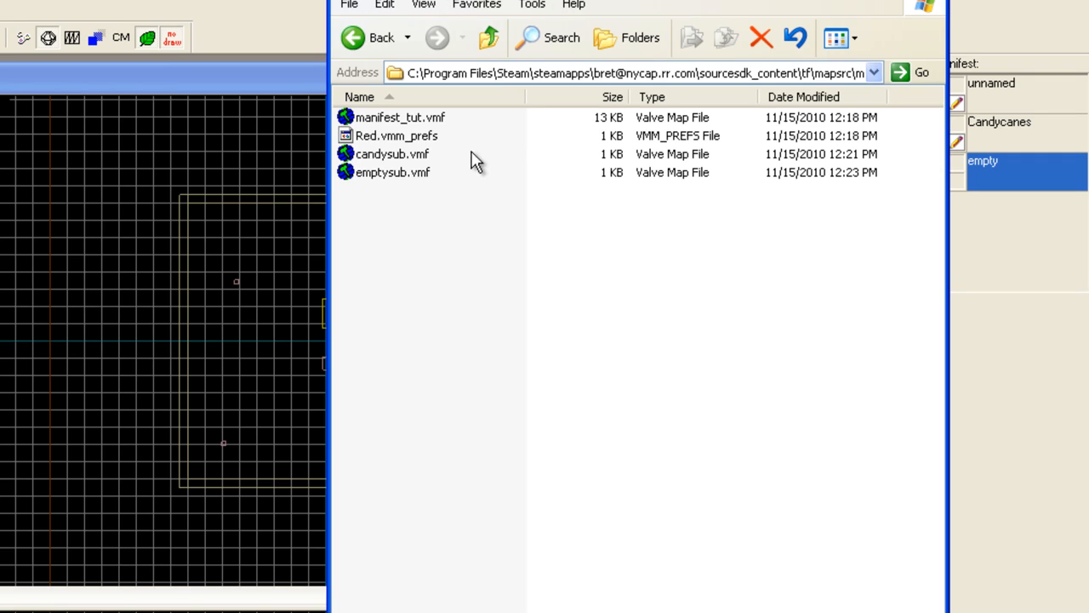
Step: Select emptysub.vmf and bring up its Properties from the right-click menu
left_click(392, 172)
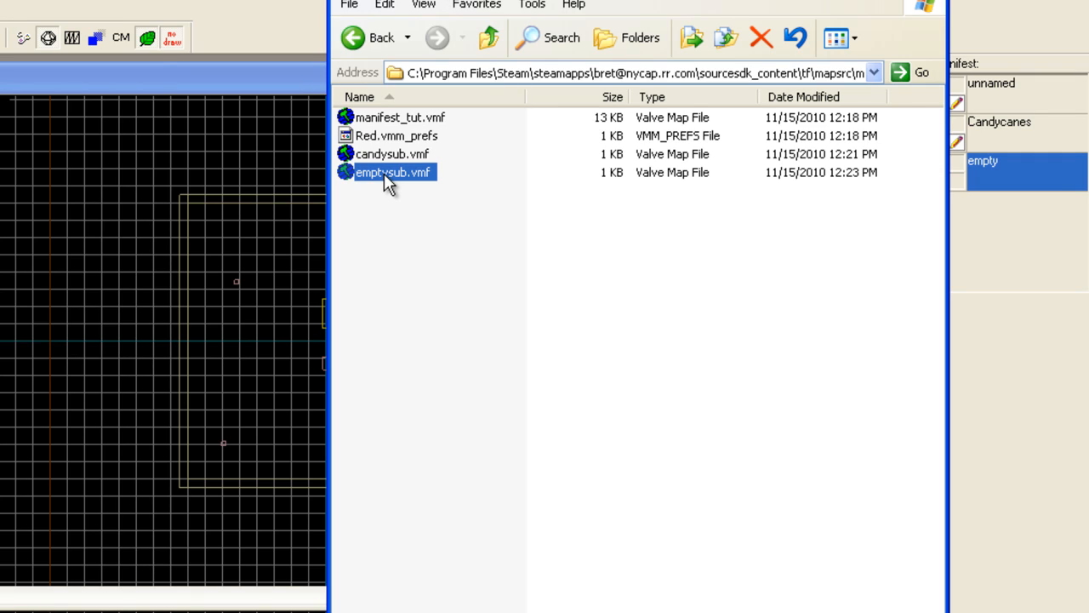
right_click(393, 172)
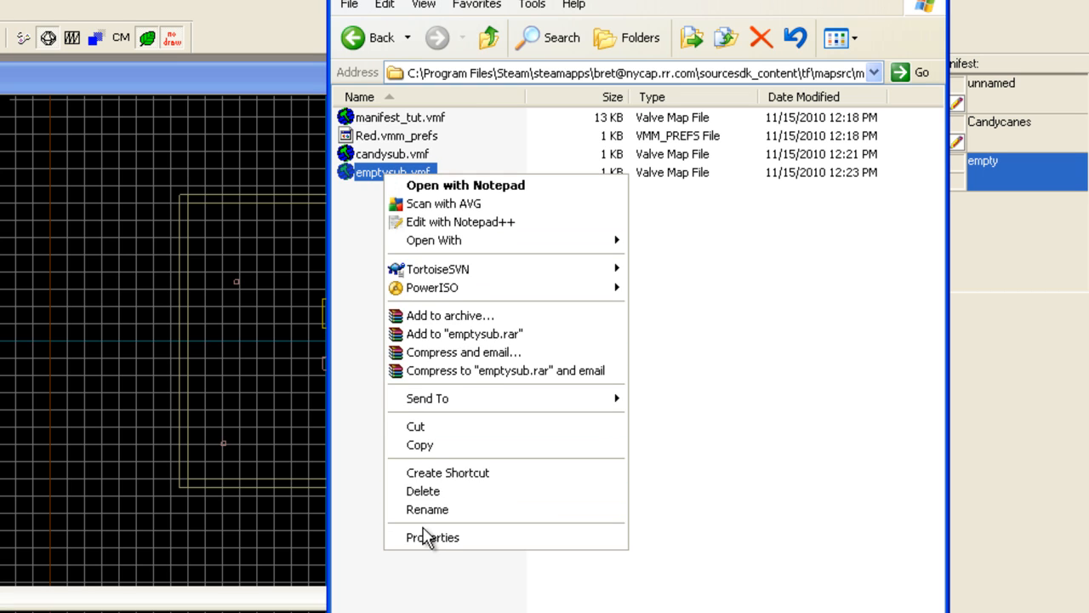
left_click(432, 537)
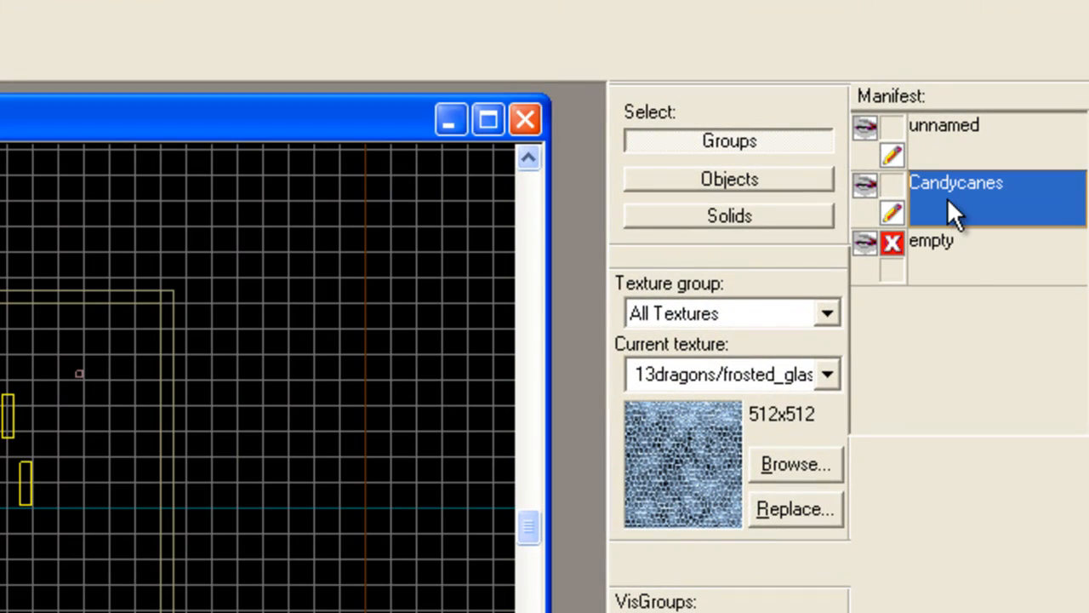
mouse_move(992, 212)
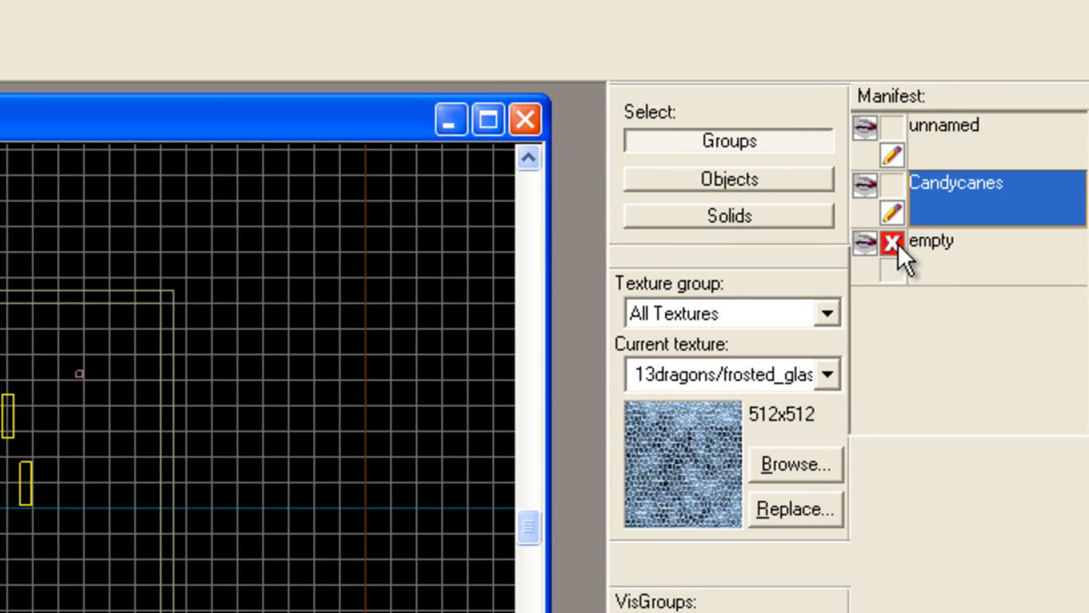
mouse_move(911, 264)
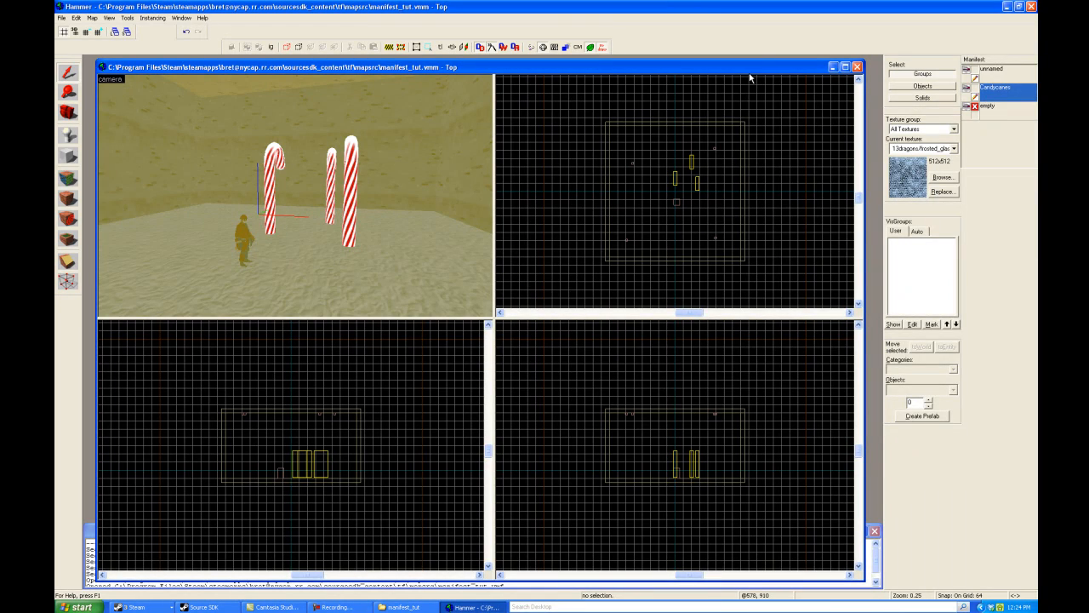
mouse_move(985, 114)
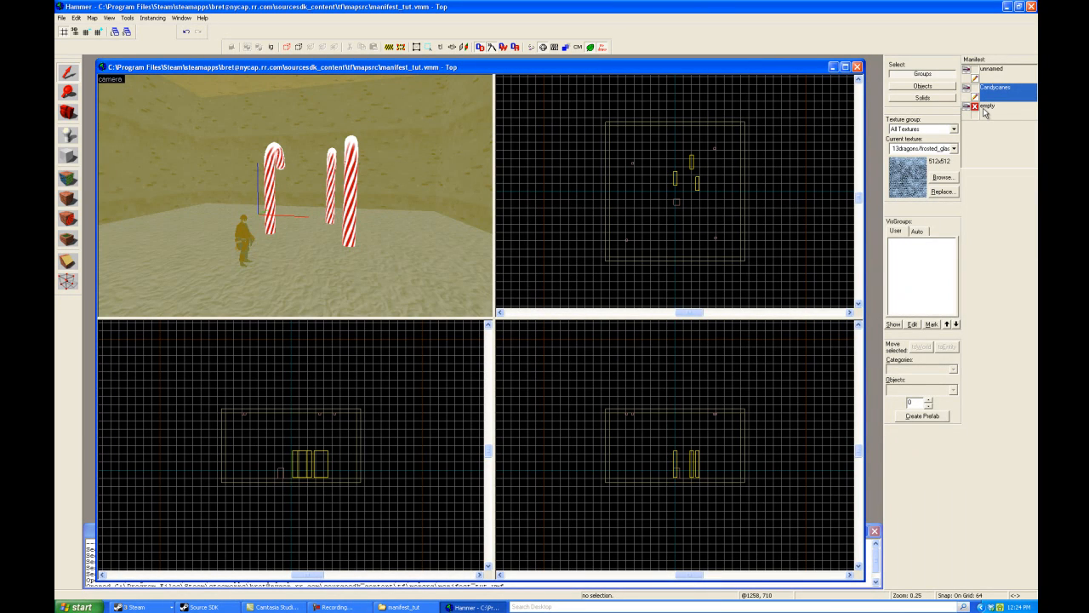
mouse_move(984, 112)
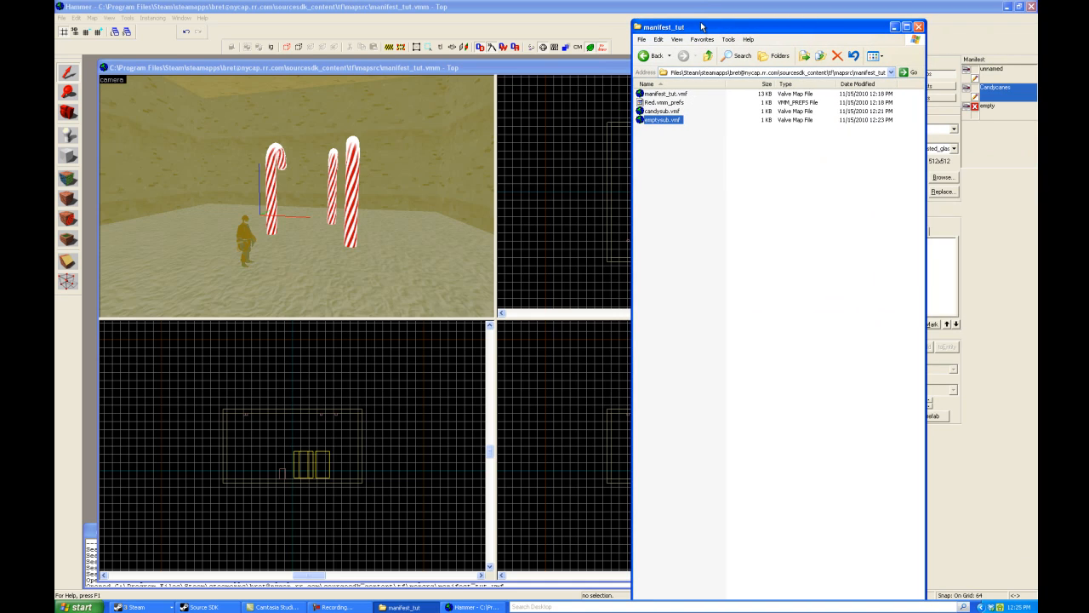
mouse_move(676, 39)
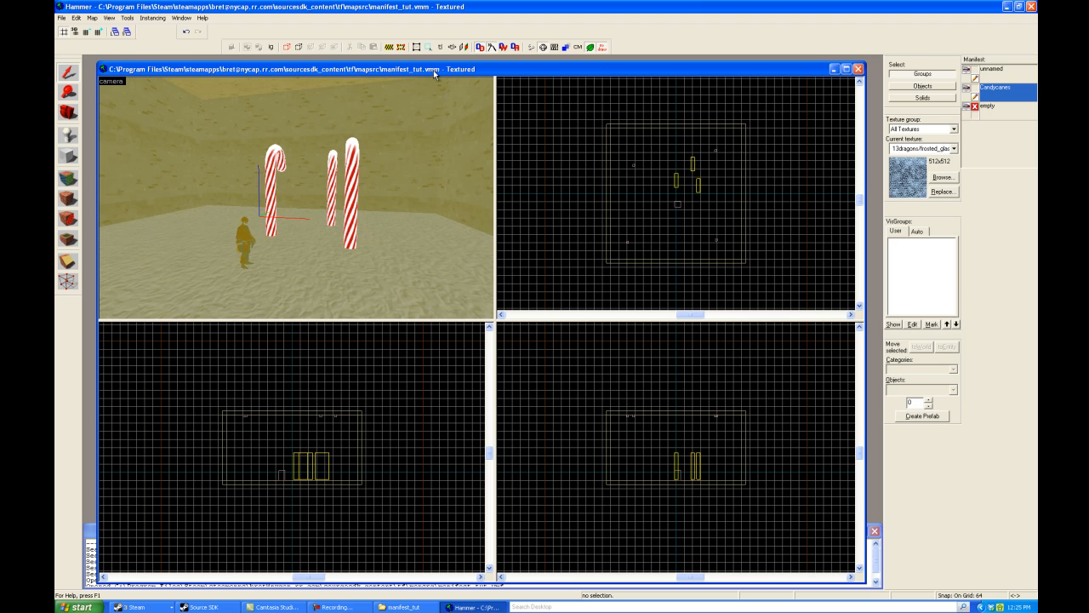
mouse_move(444, 81)
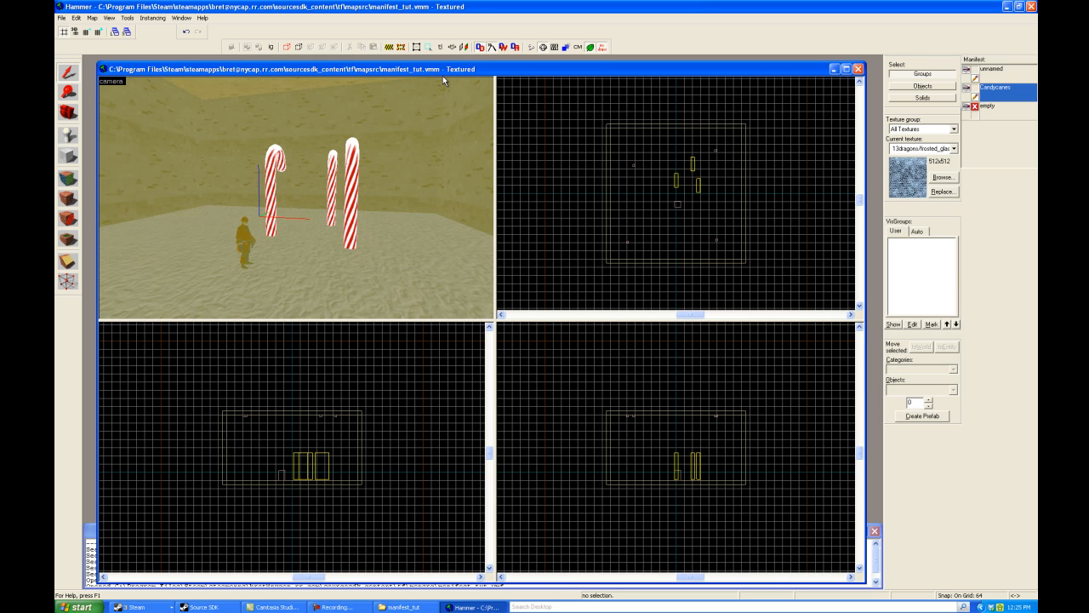